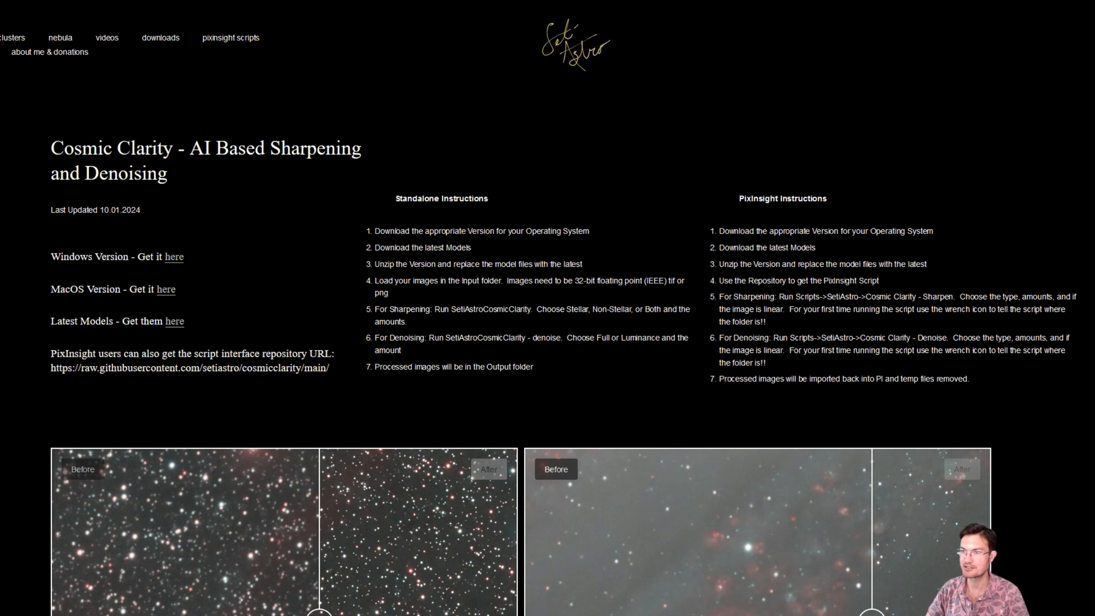
mouse_move(196, 236)
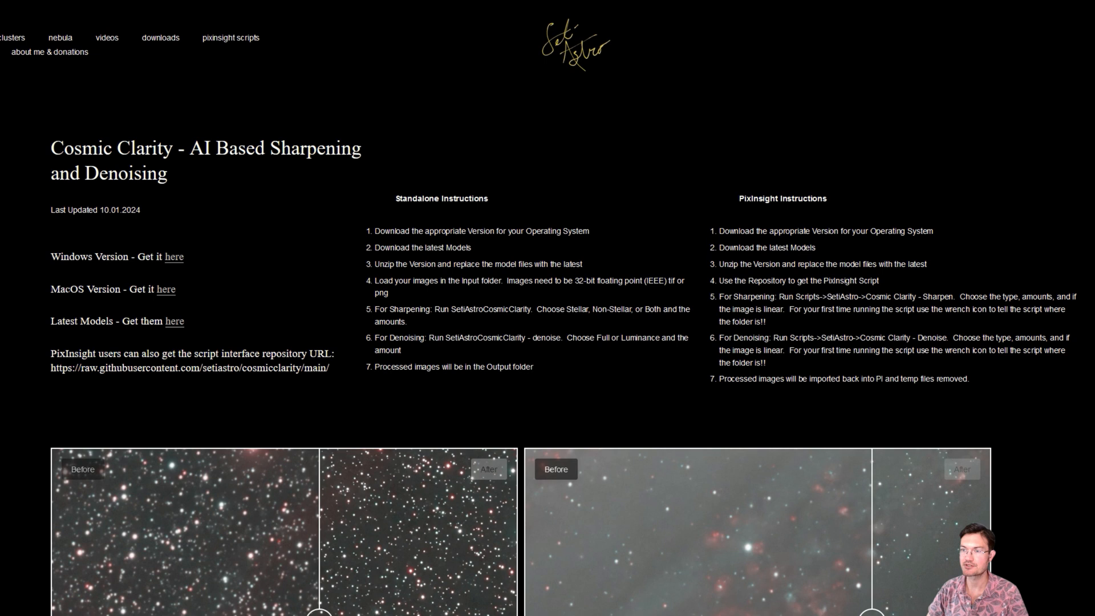
mouse_move(207, 329)
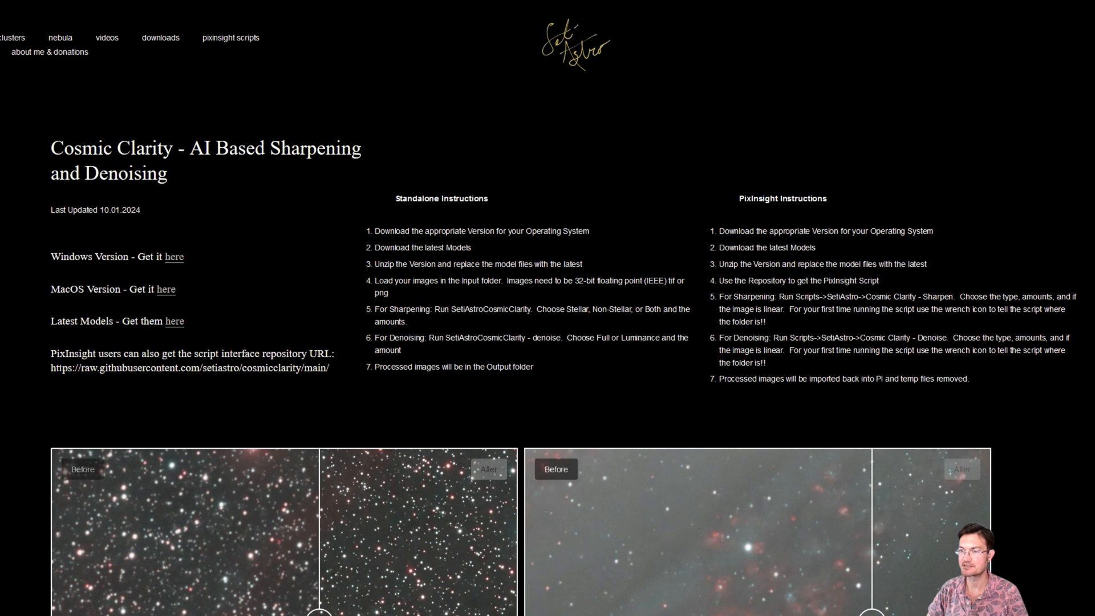
mouse_move(333, 373)
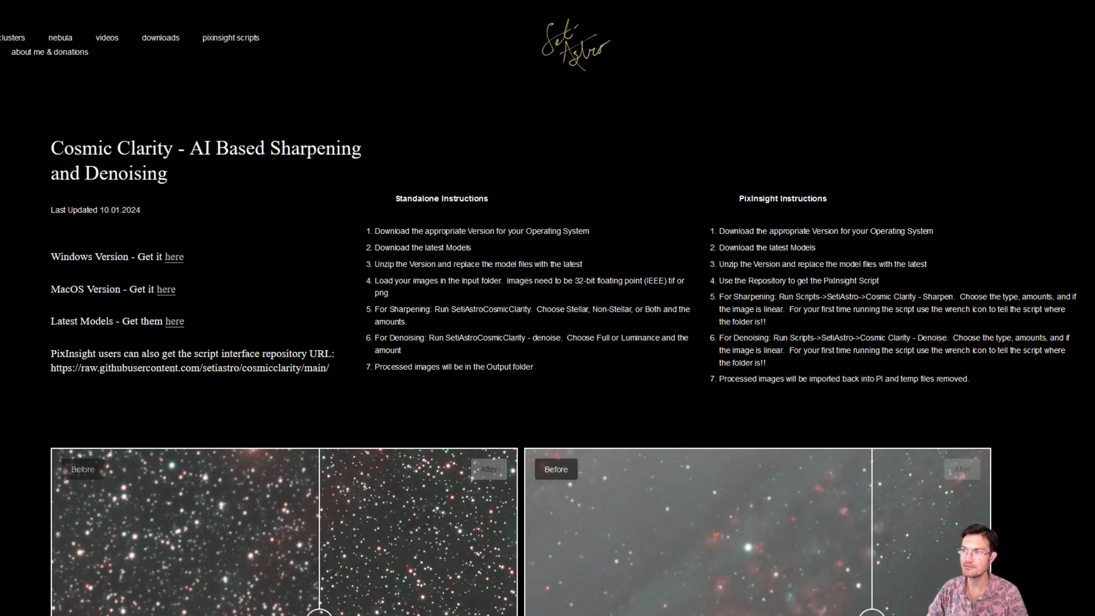
mouse_move(830, 225)
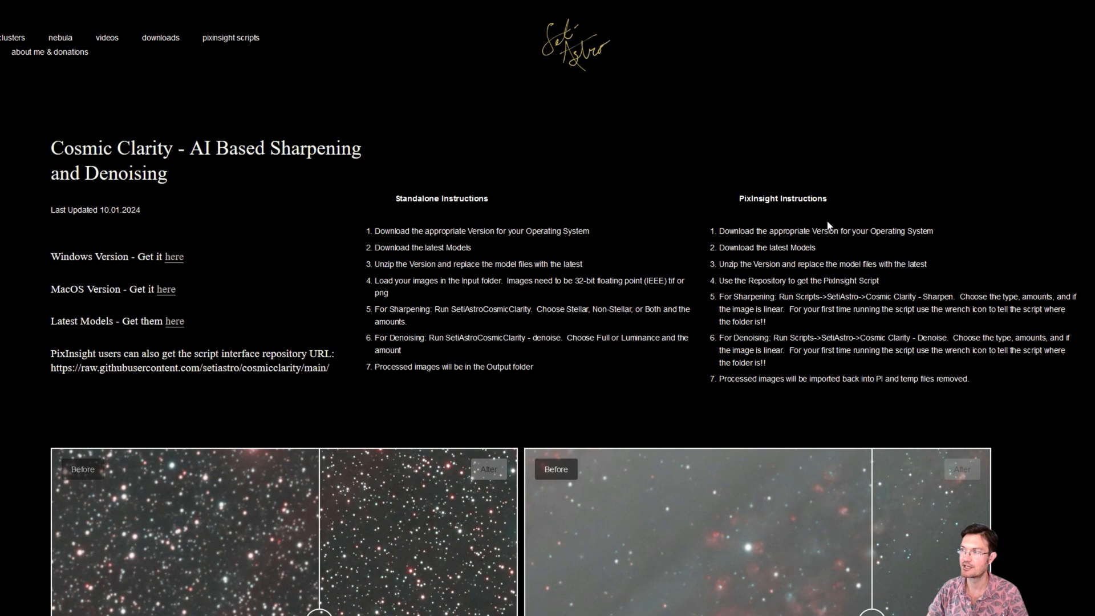
mouse_move(499, 377)
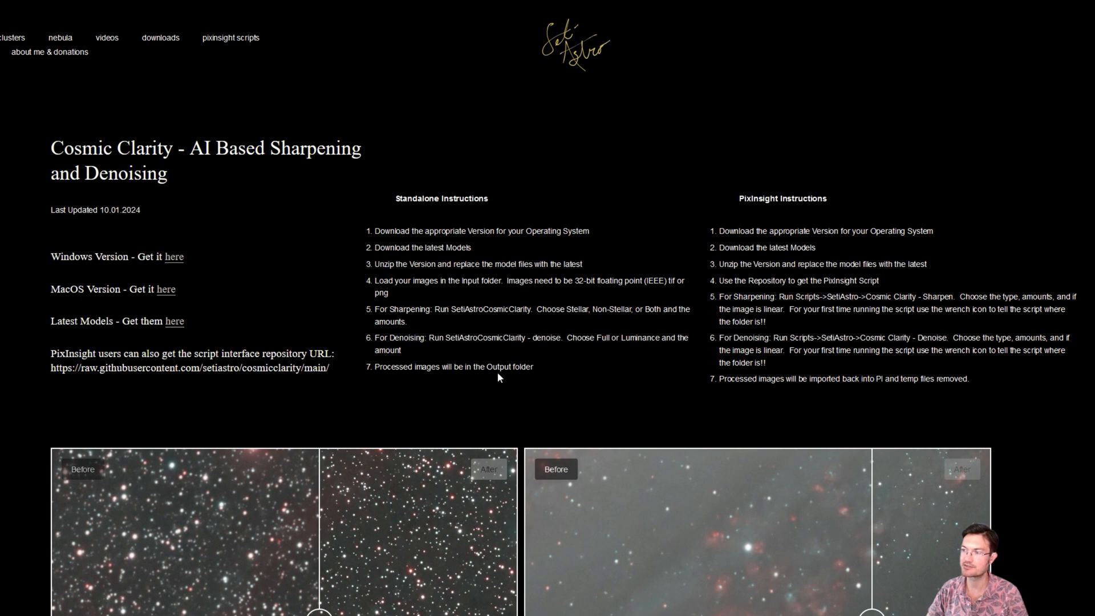
- Browse the Initial Install folder, then return and open the Latest Models folder
scroll(down, 3)
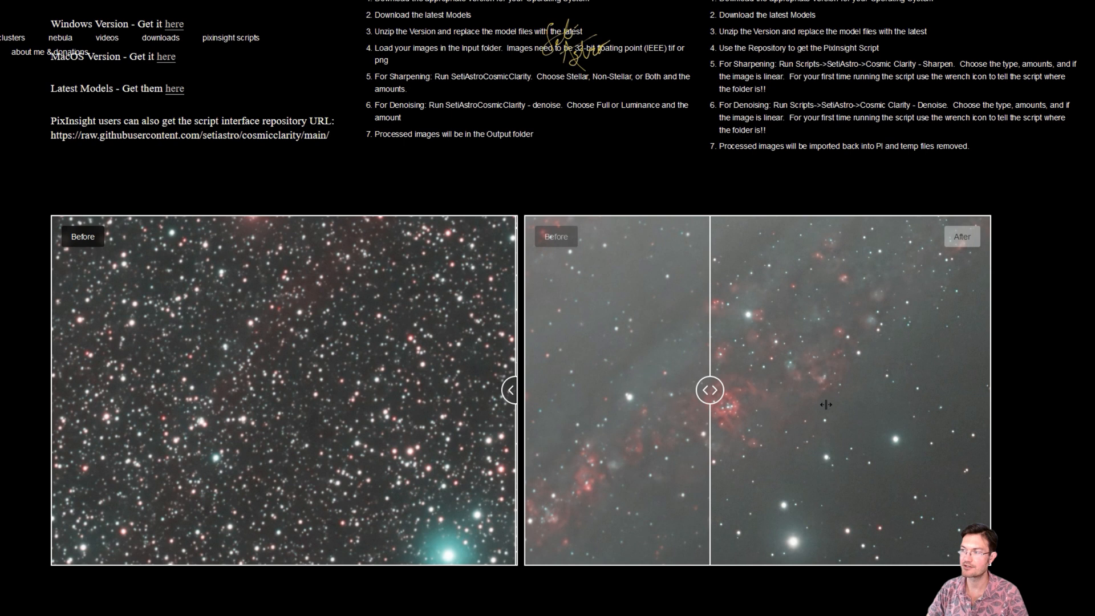
scroll(down, 3)
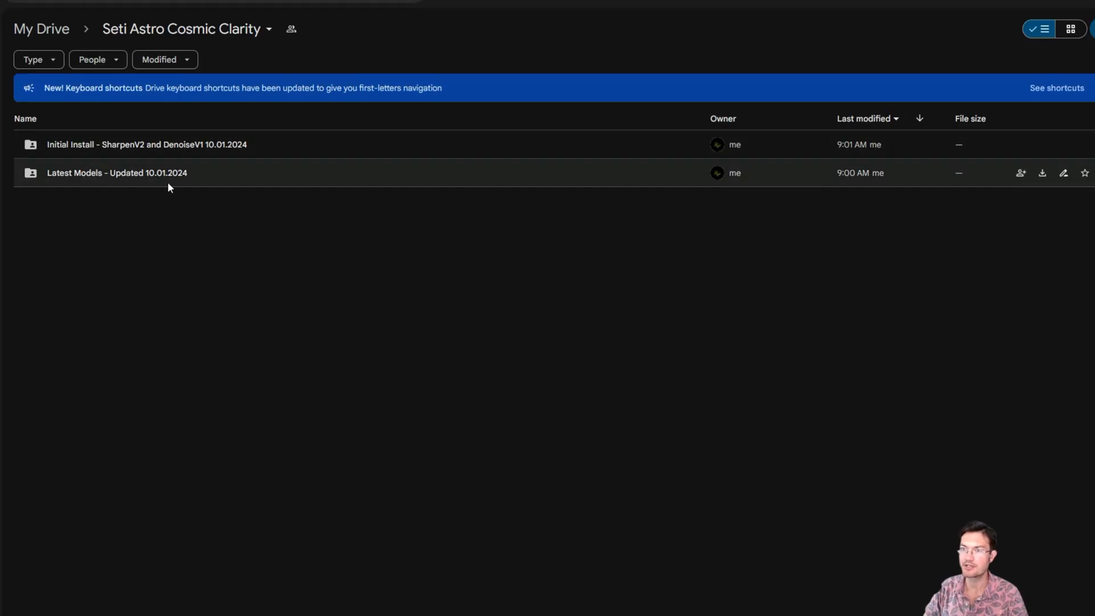
mouse_move(140, 144)
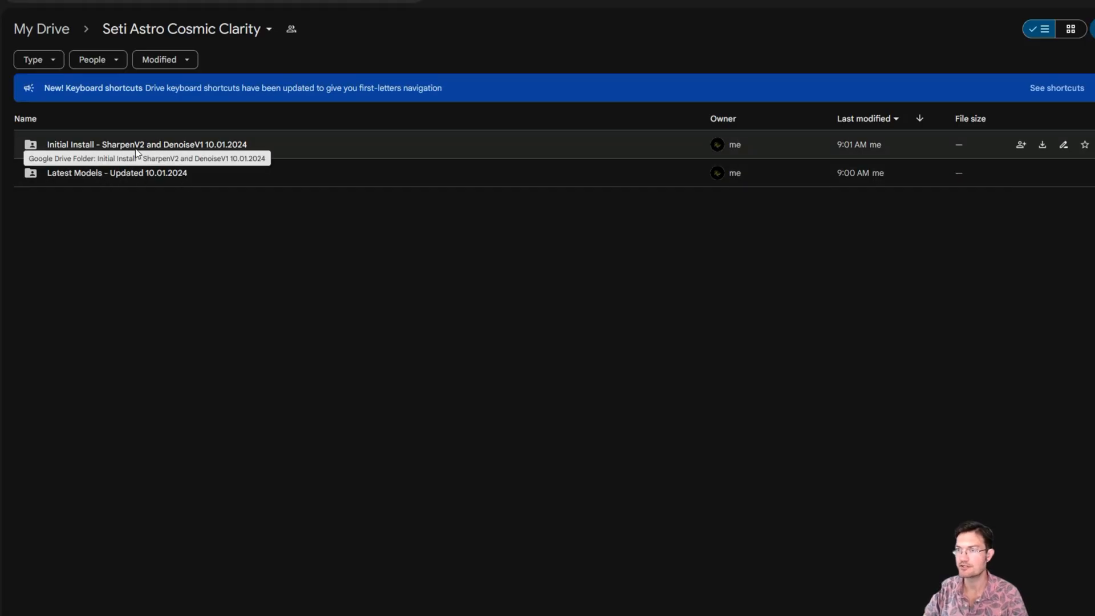
double_click(147, 144)
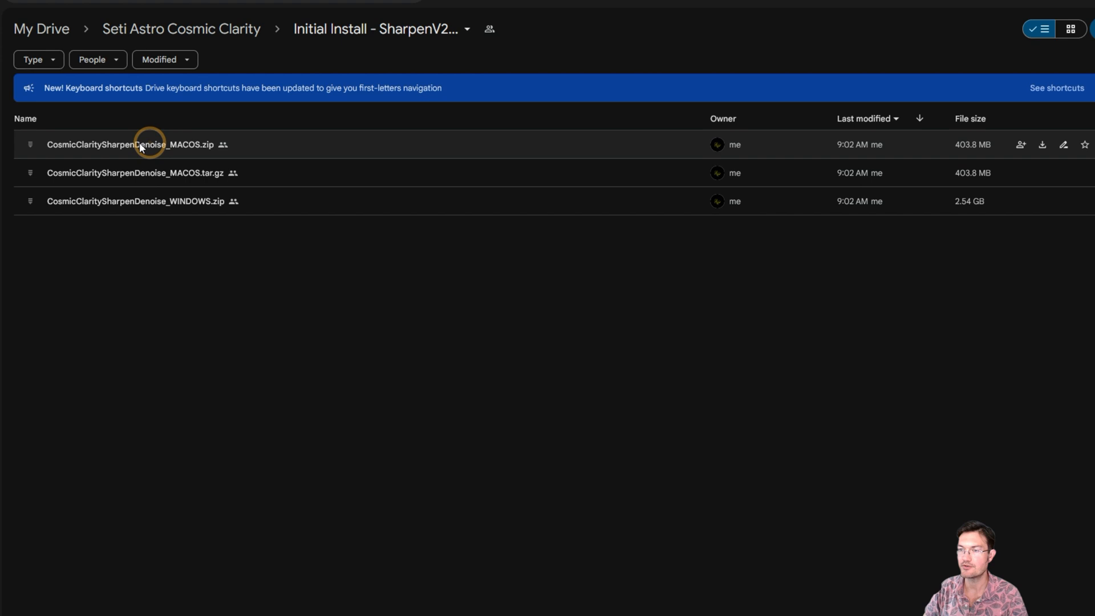
mouse_move(174, 215)
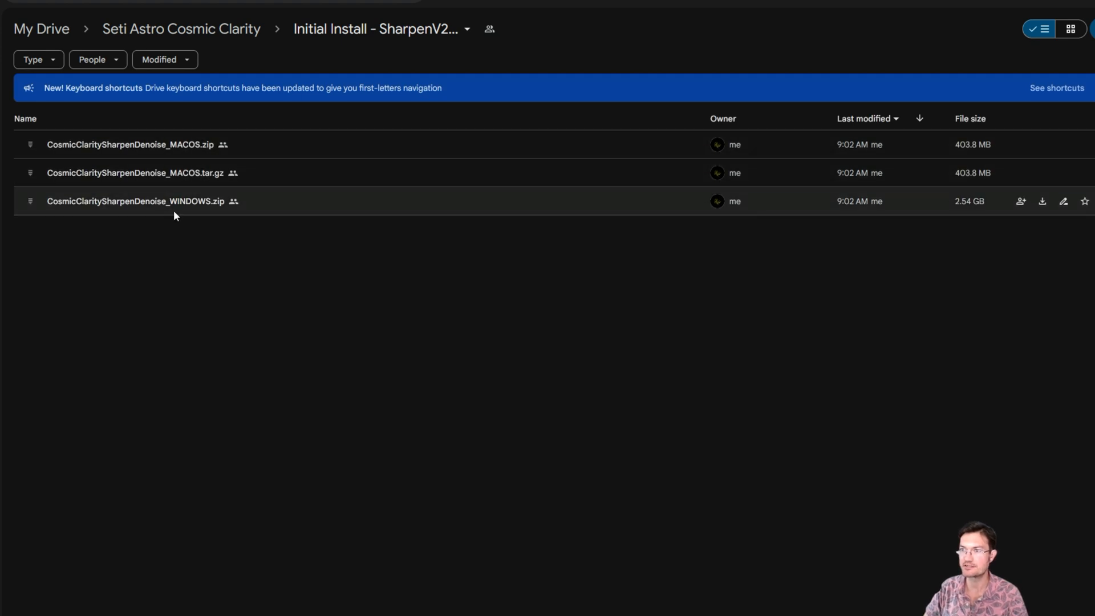
mouse_move(219, 172)
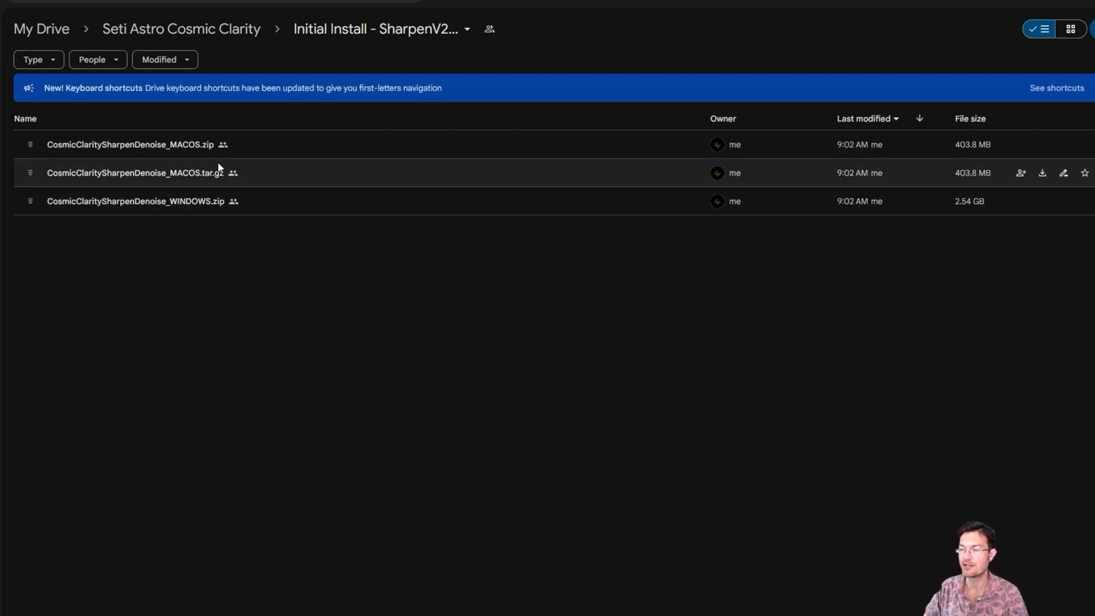
mouse_move(224, 144)
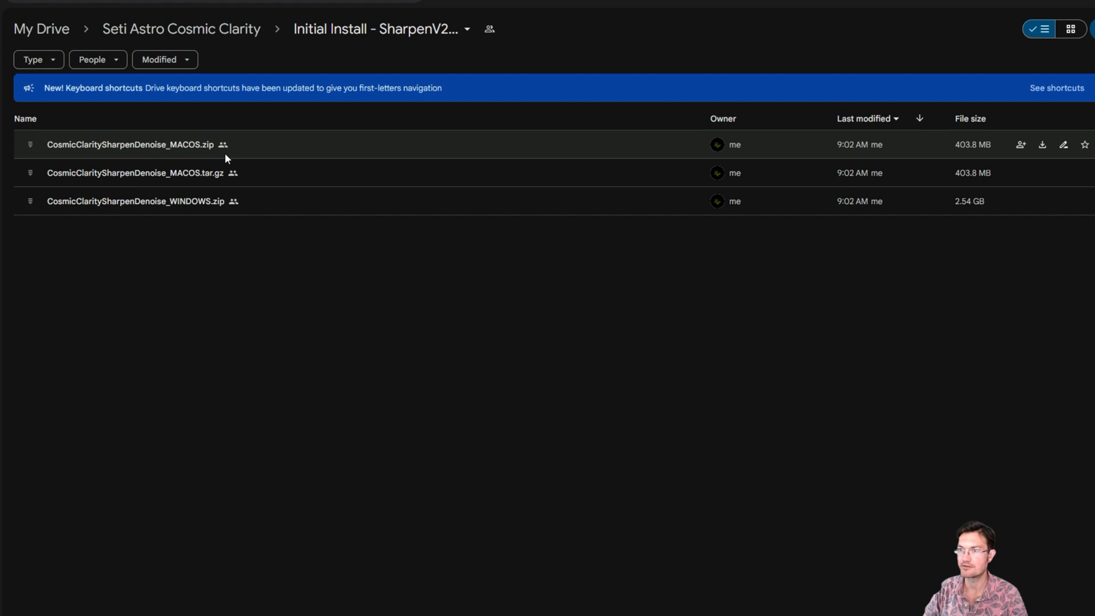
mouse_move(253, 177)
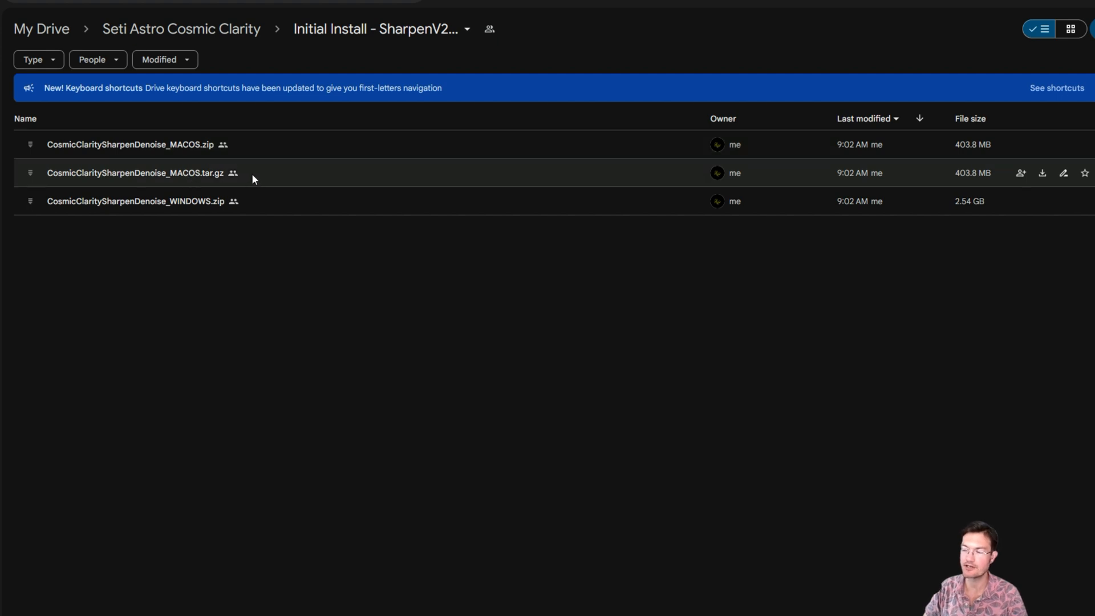
mouse_move(323, 187)
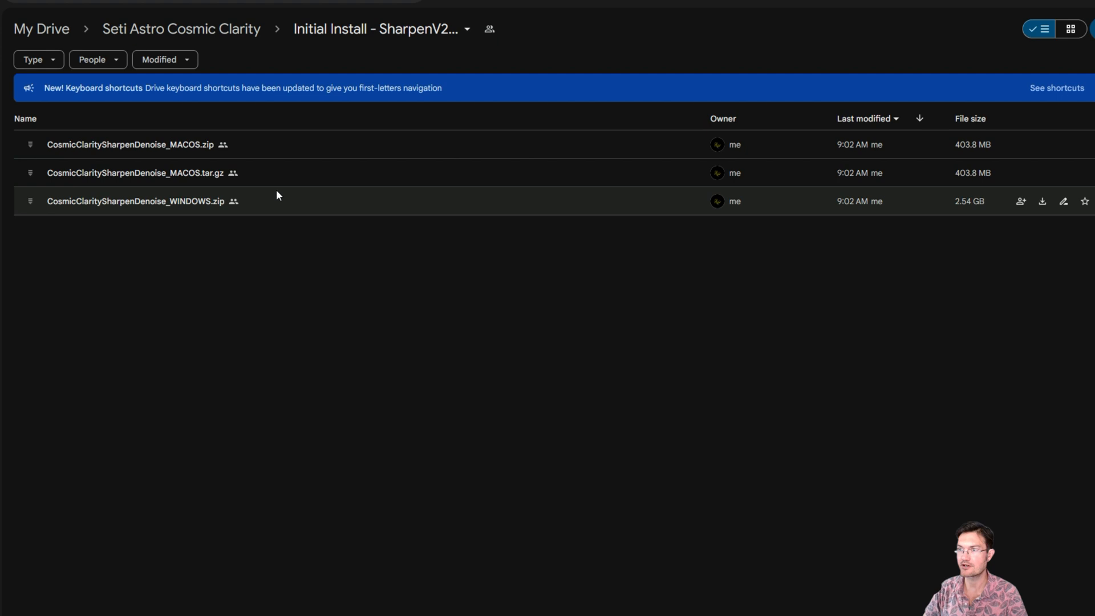
mouse_move(296, 144)
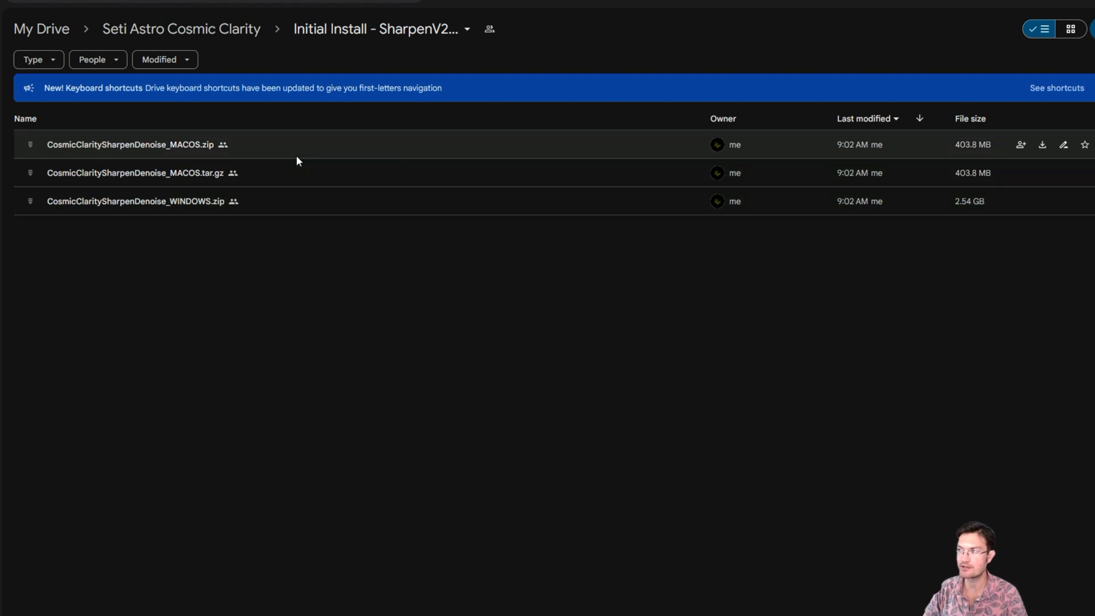
mouse_move(205, 214)
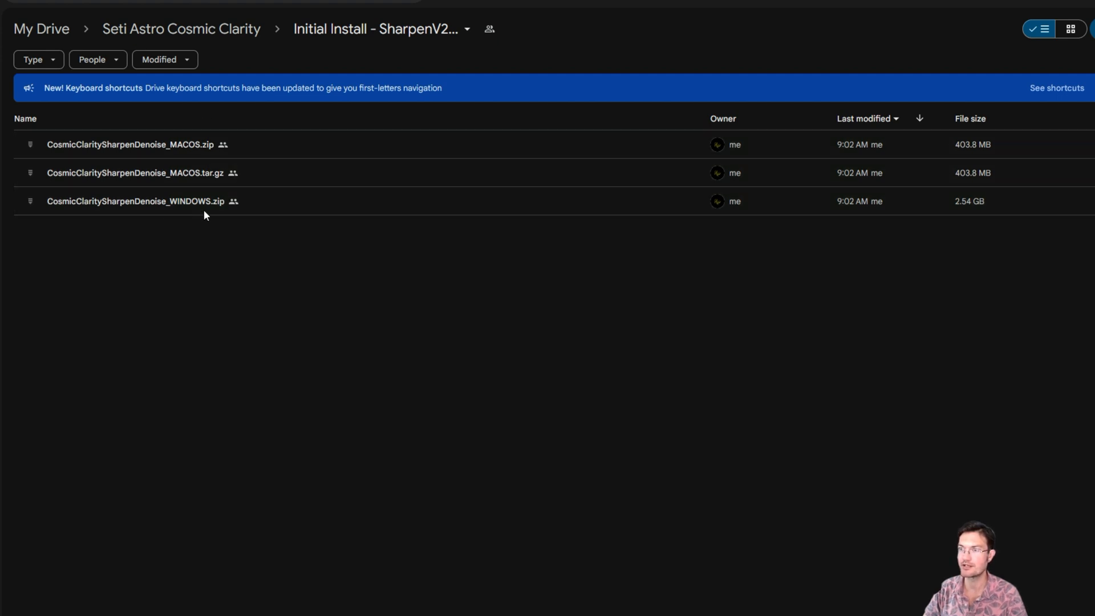
mouse_move(181, 29)
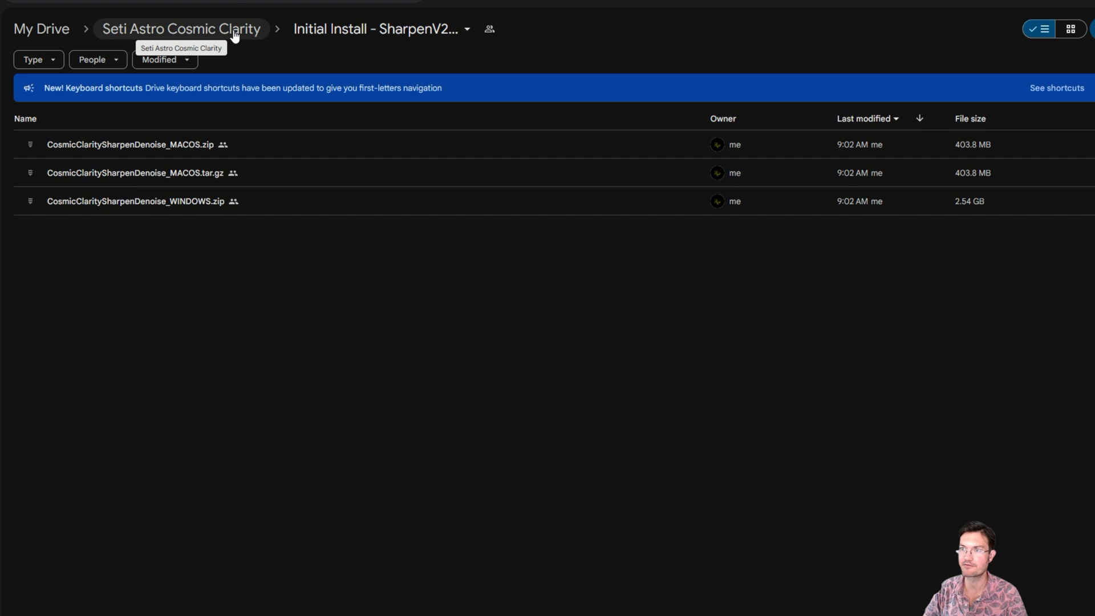
click(180, 28)
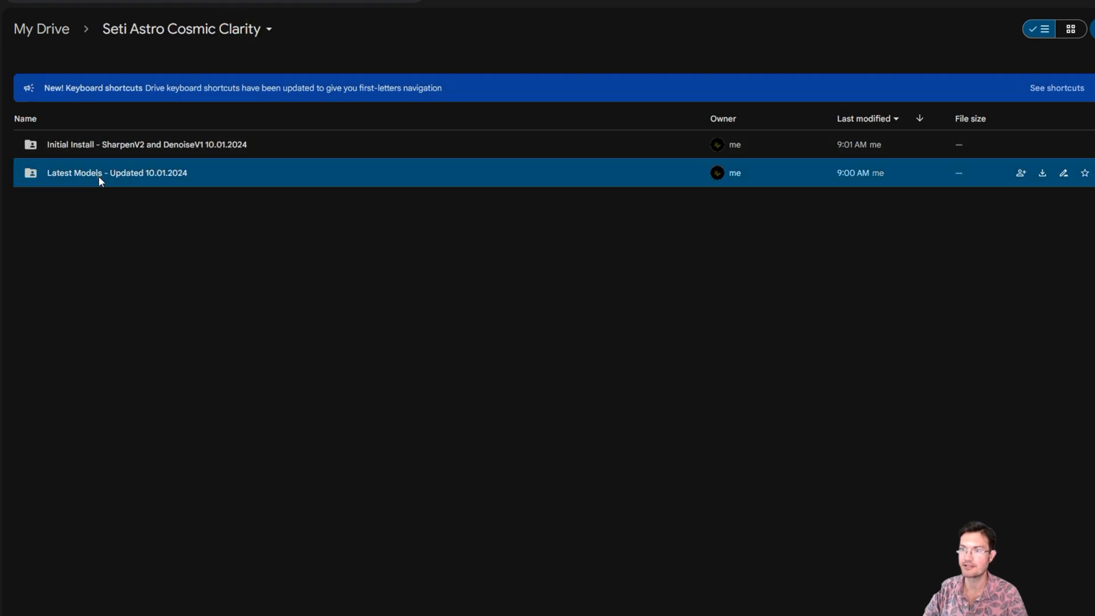
double_click(116, 172)
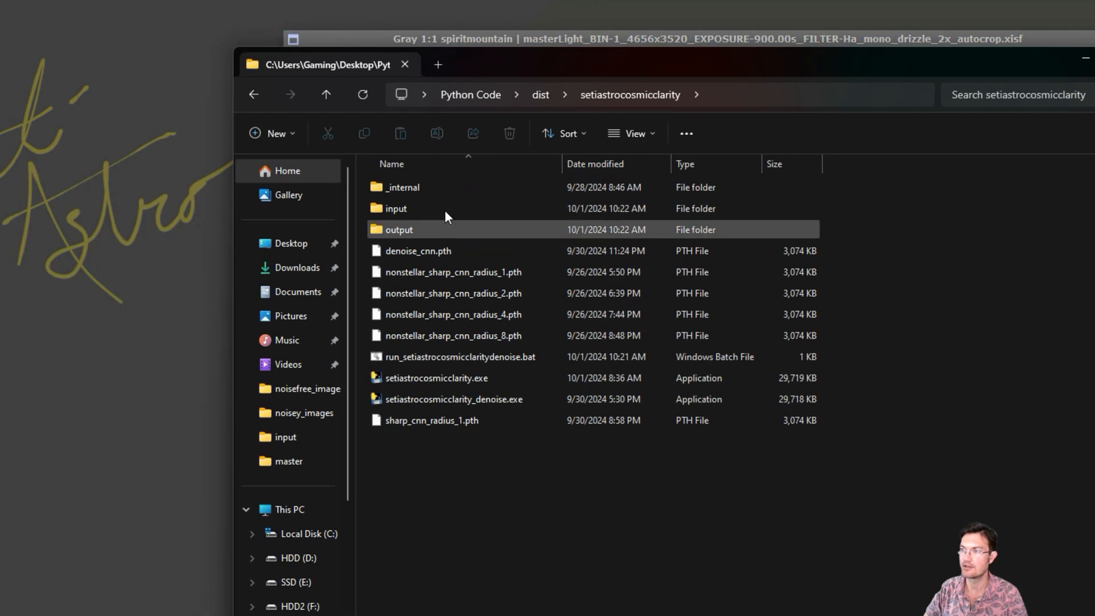
- Locate the _internal folder, setiastrocosmicclarity.exe and setiastrocosmicclarity_denoise.exe in Cosmic Clarity
click(452, 293)
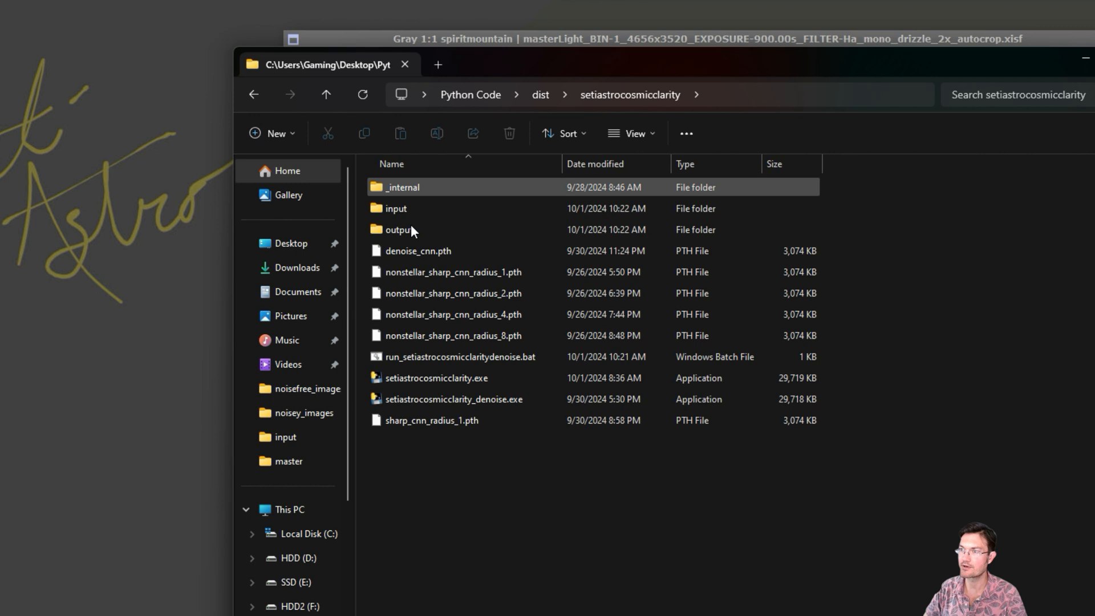
click(436, 377)
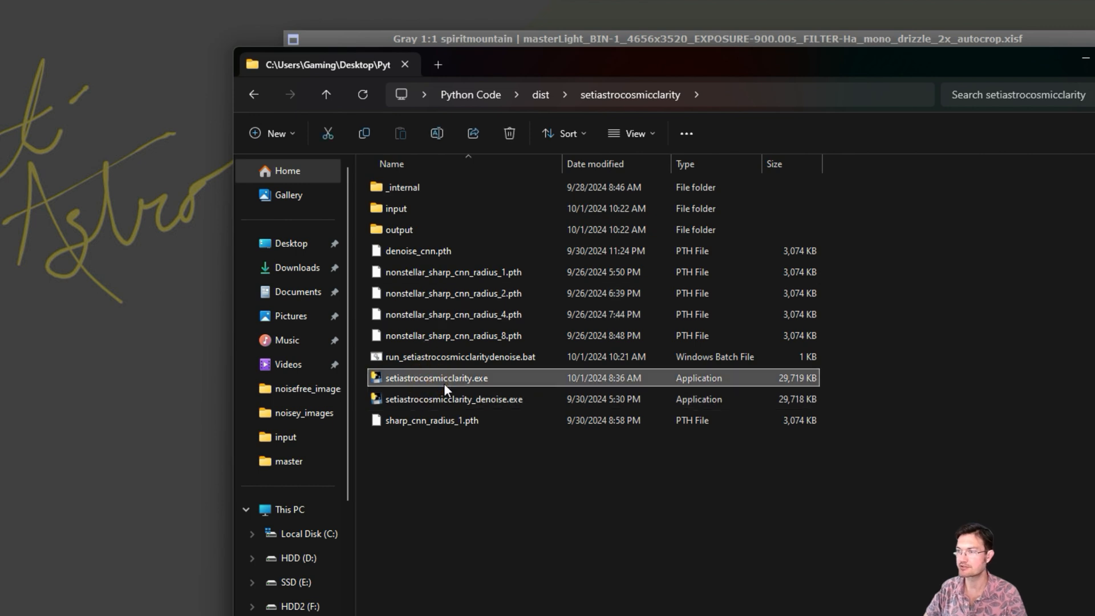
mouse_move(492, 386)
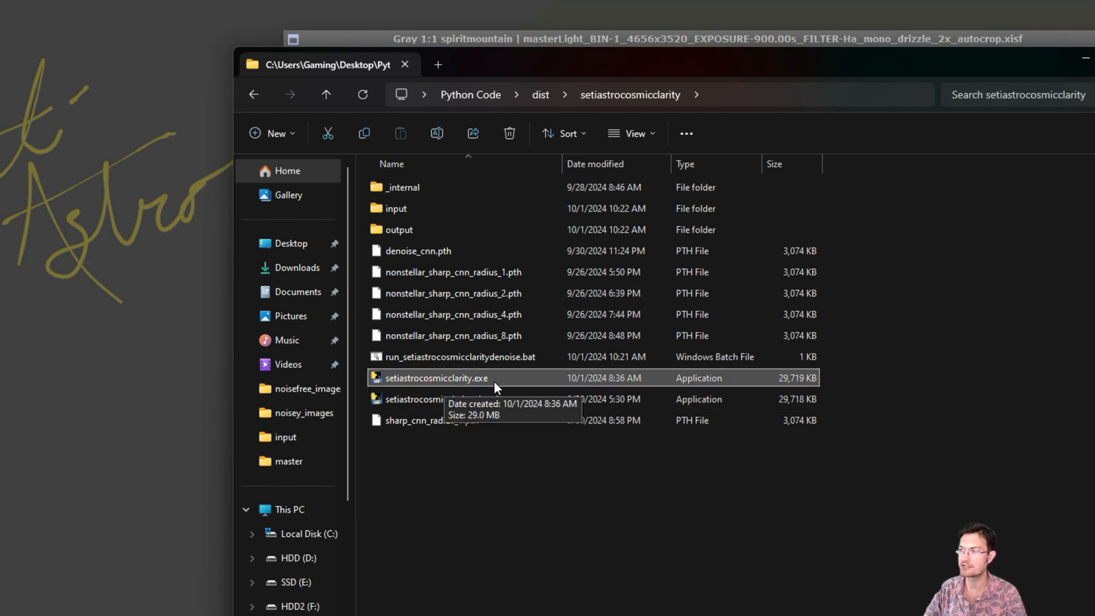
mouse_move(473, 388)
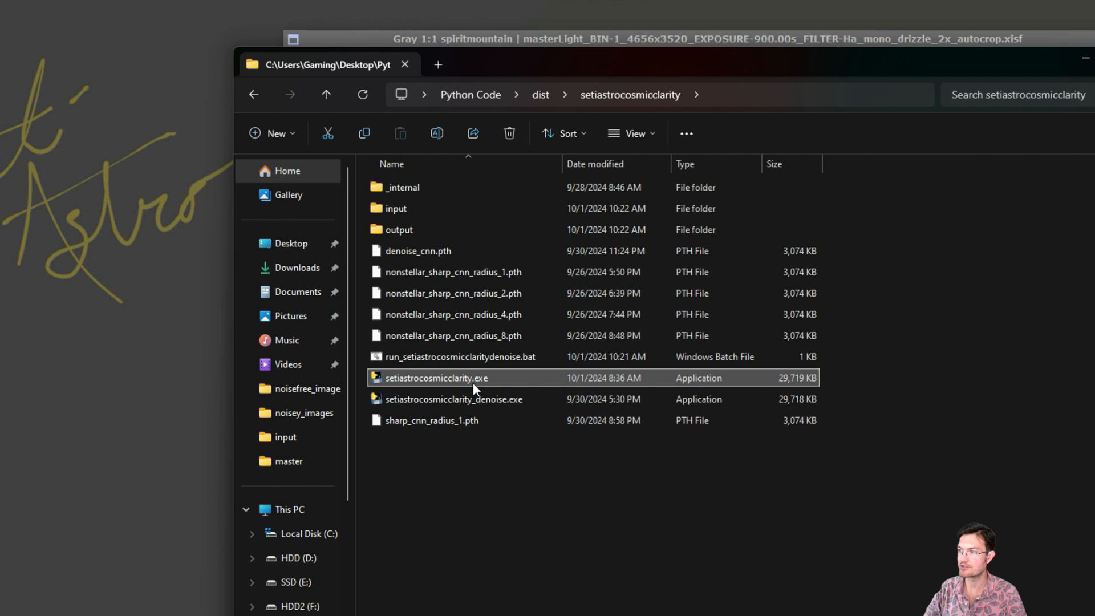
click(452, 399)
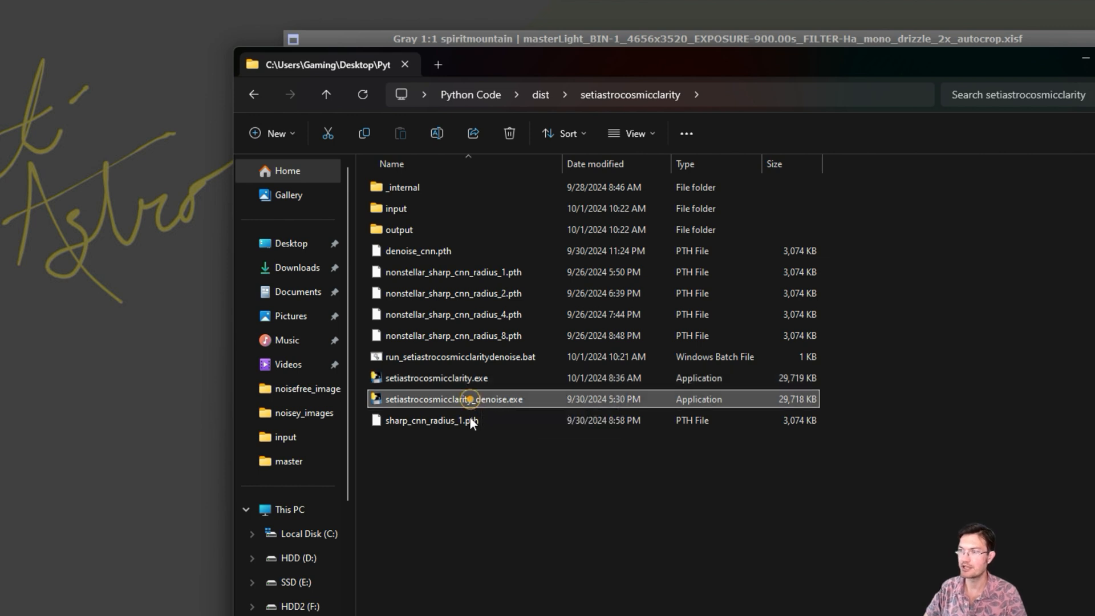
mouse_move(459, 442)
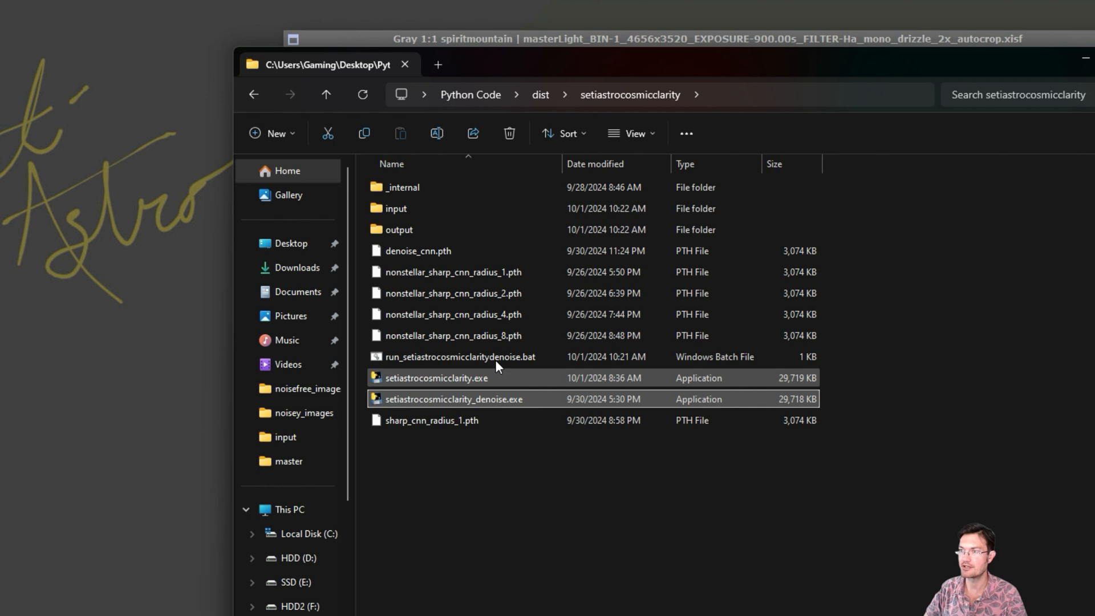
mouse_move(395, 208)
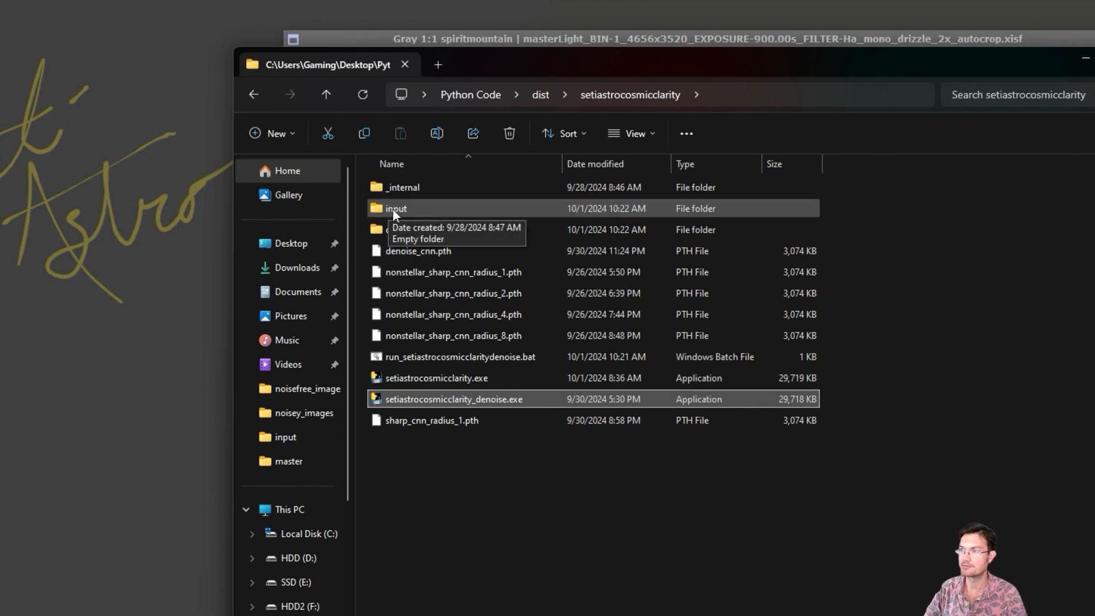
mouse_move(464, 346)
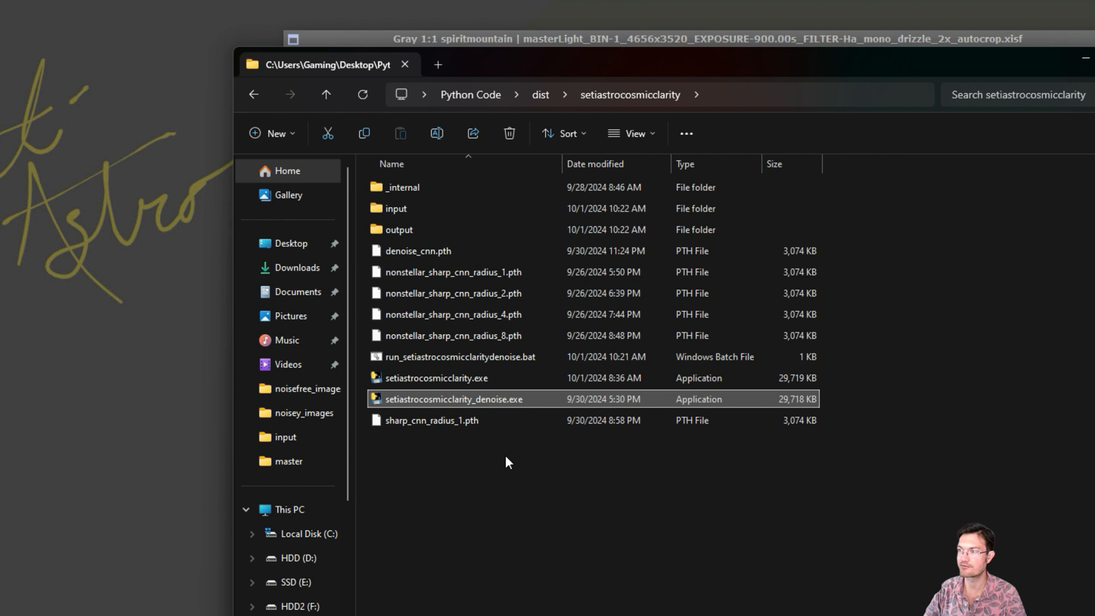
mouse_move(492, 398)
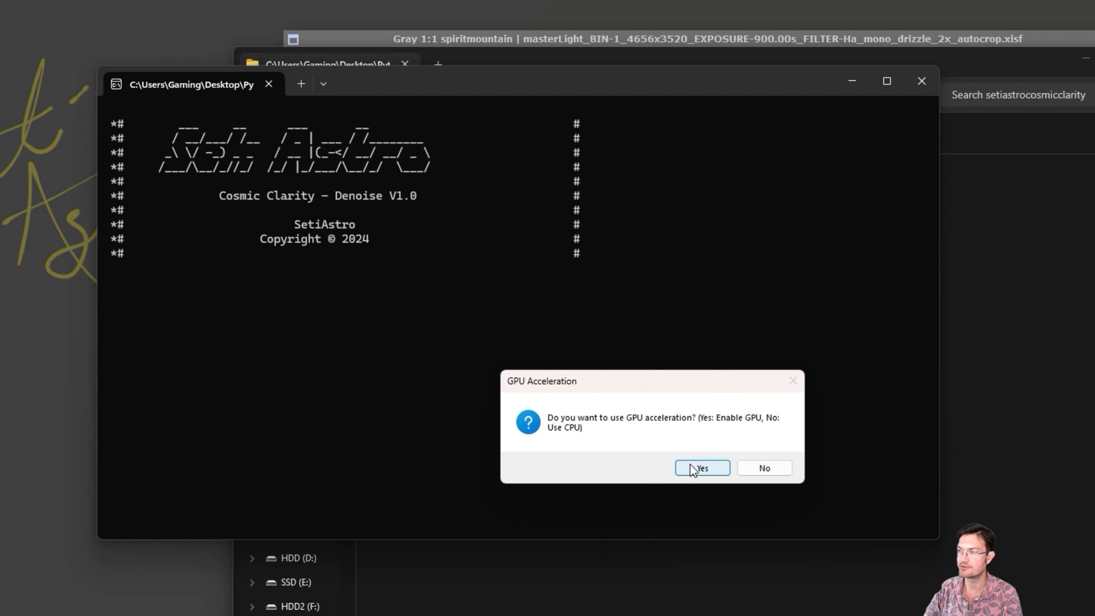
- Enable GPU acceleration, accept 0.9 strength, and choose full YCbCr rather than luminance-only denoise
click(701, 467)
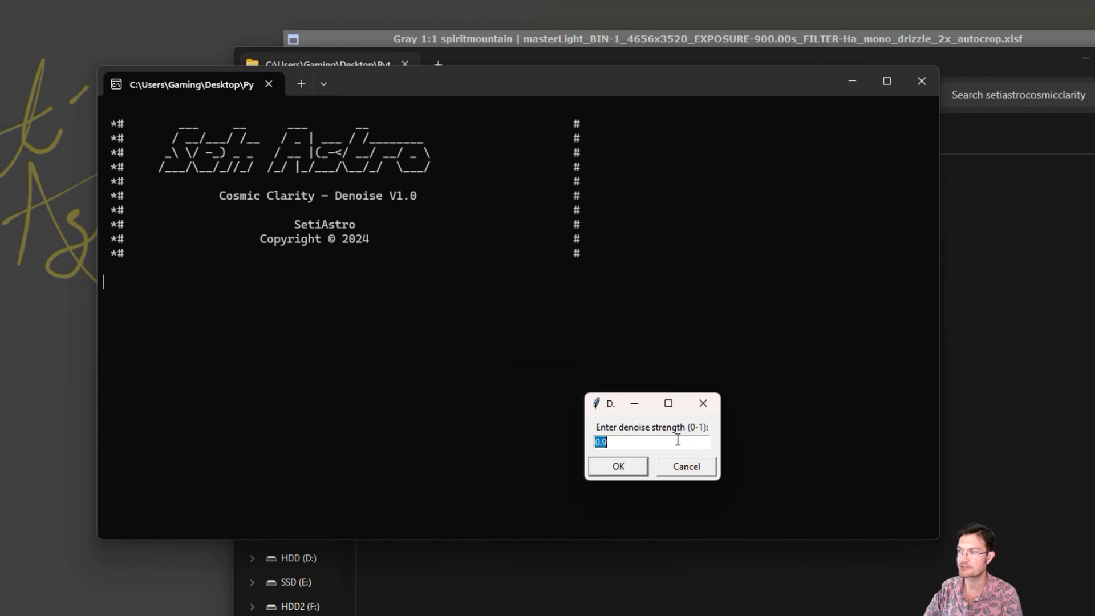
click(617, 466)
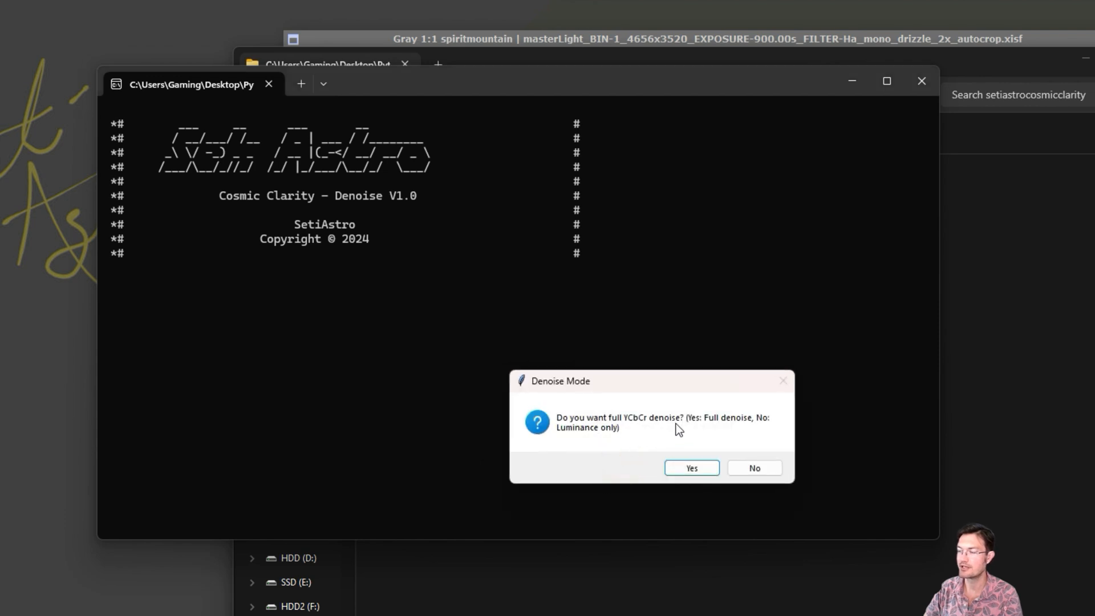
mouse_move(715, 429)
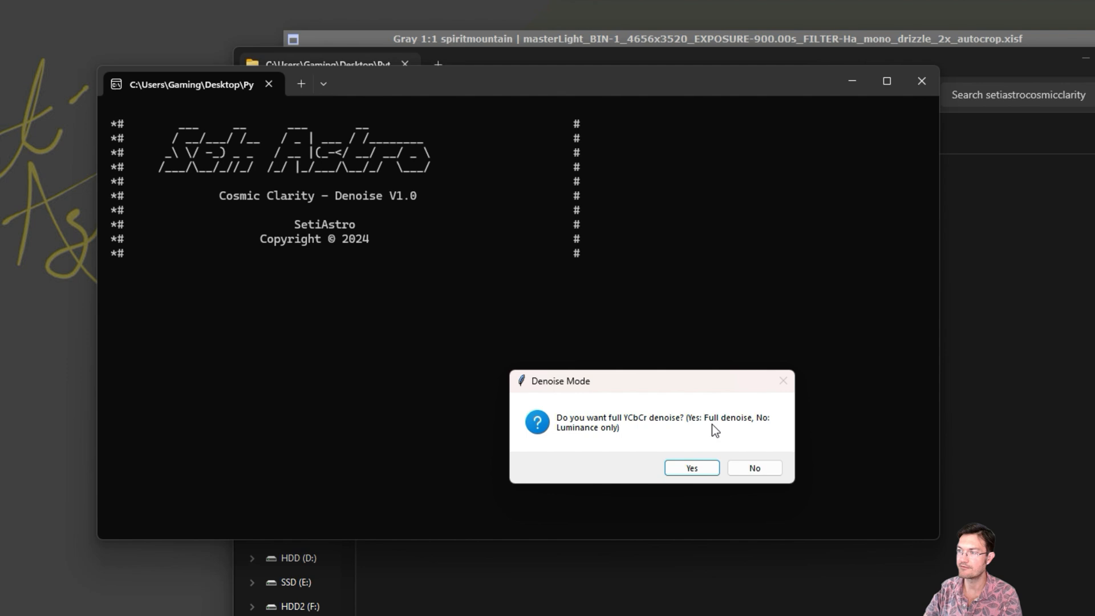
mouse_move(665, 444)
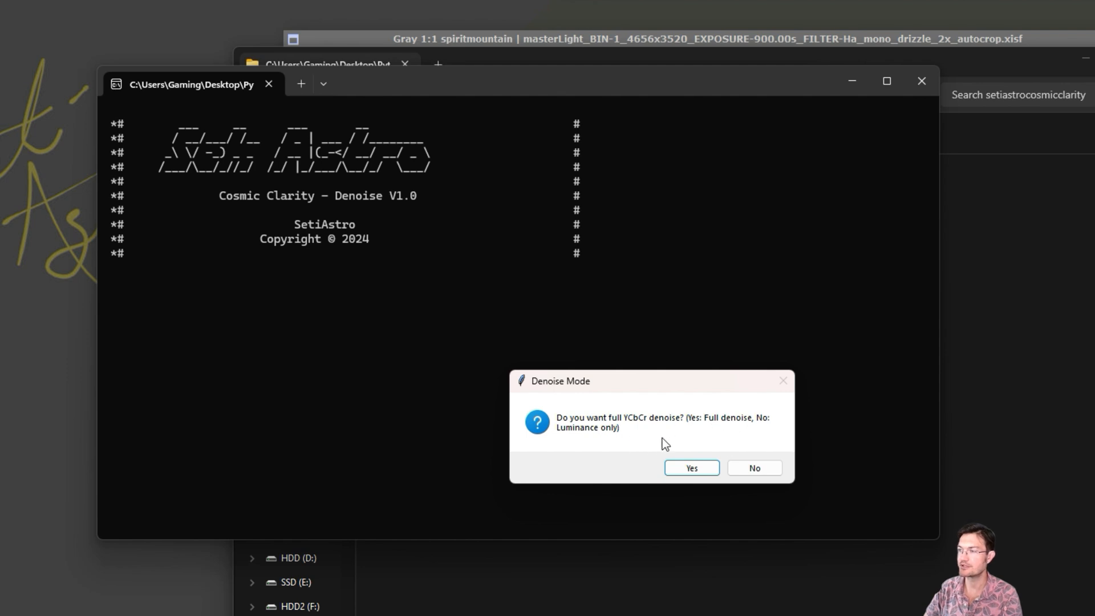
mouse_move(679, 447)
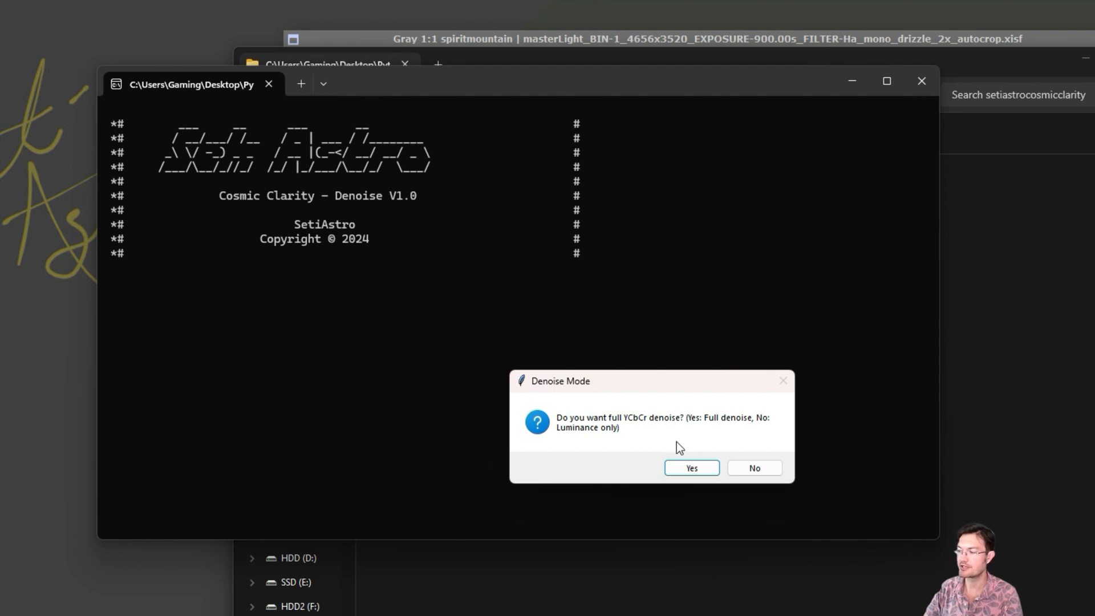
mouse_move(609, 452)
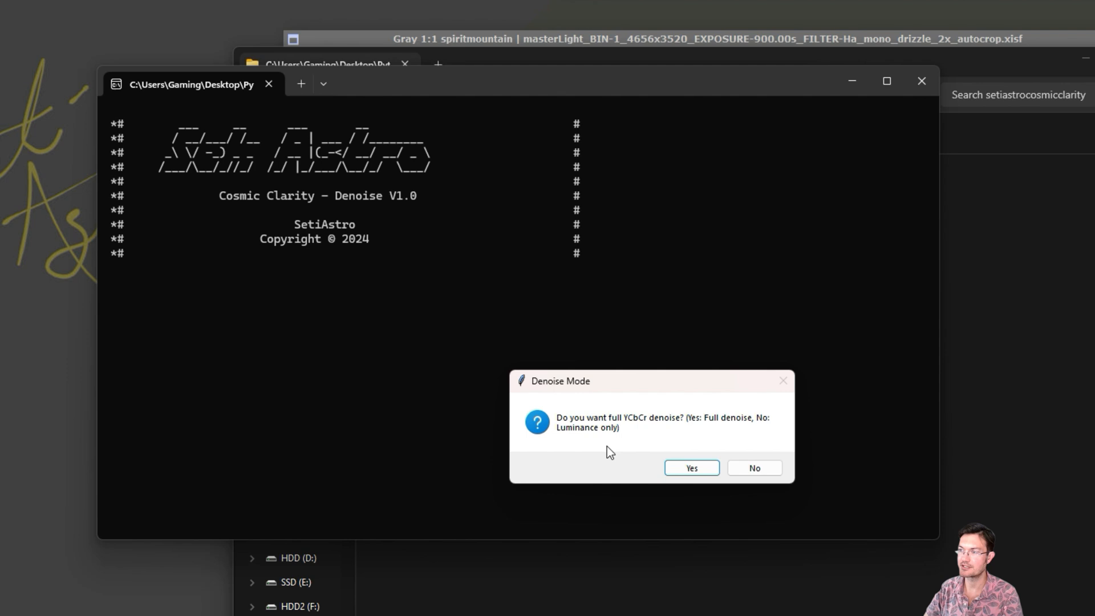
mouse_move(636, 457)
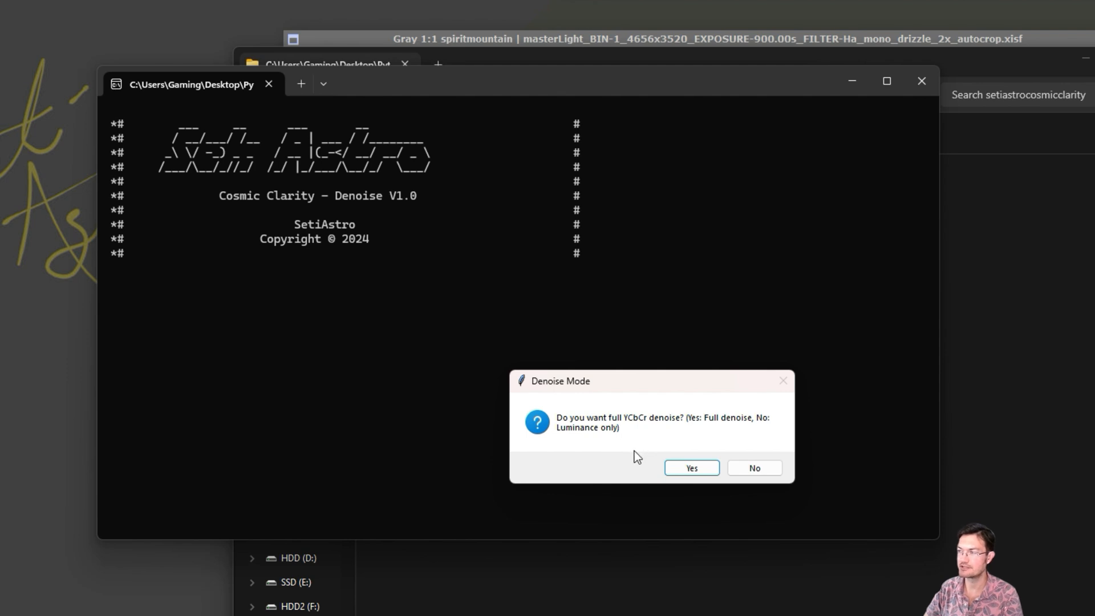
mouse_move(622, 444)
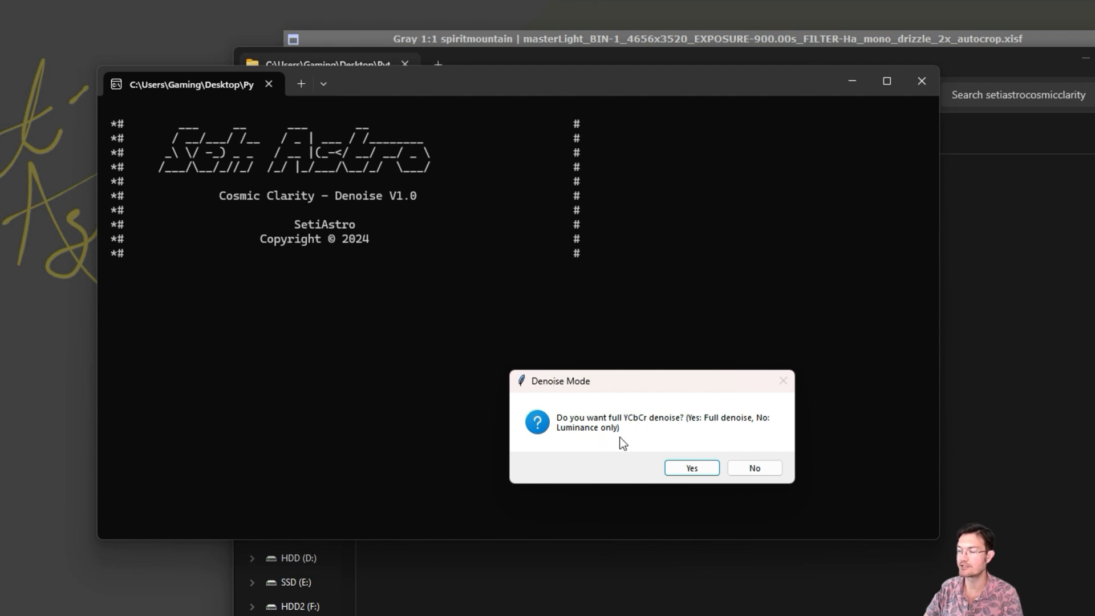
mouse_move(680, 442)
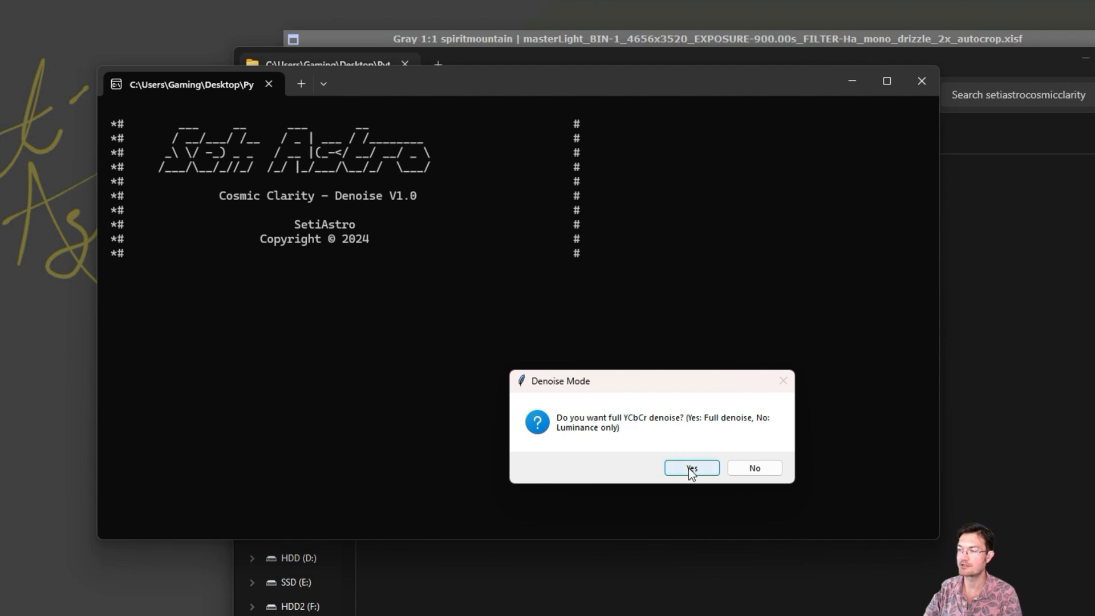
click(690, 467)
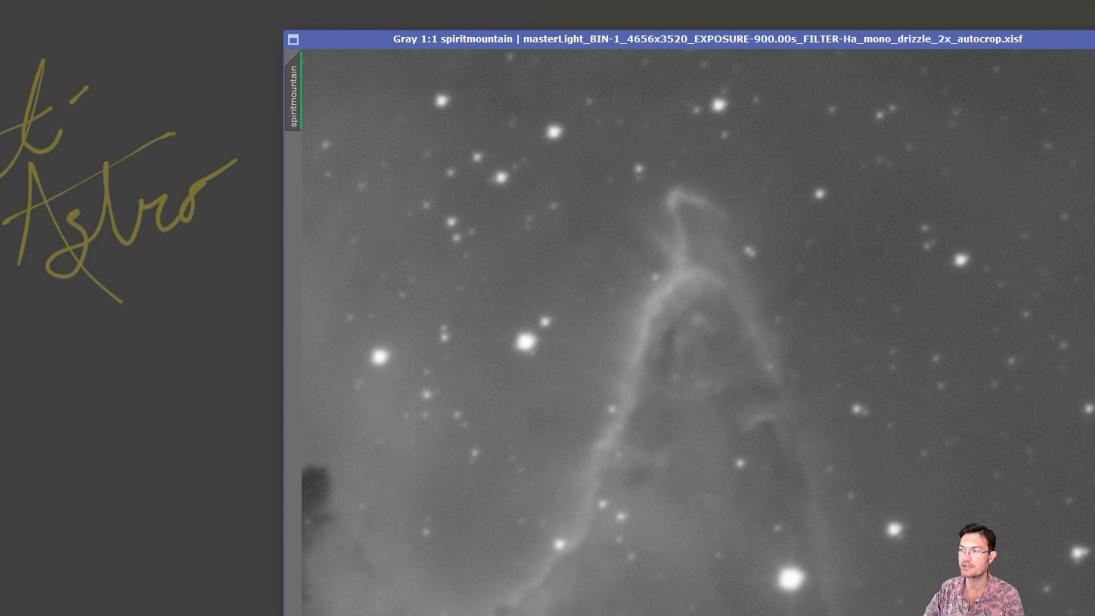
- Launch the SetiAstro Cosmic Clarity - Denoise script for spiritmountain from the Script menu
click(136, 157)
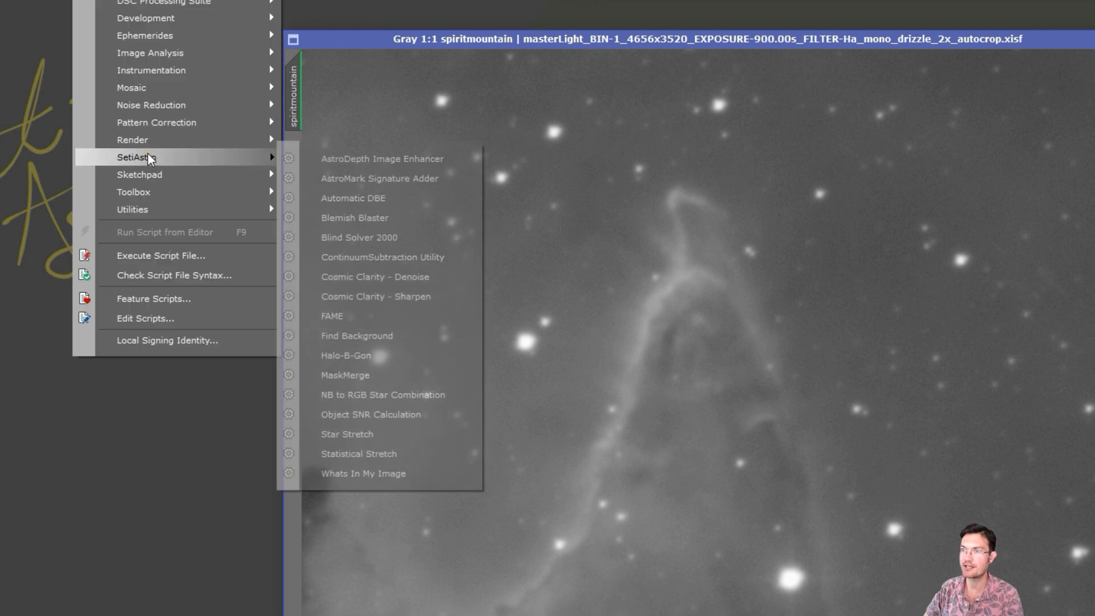
mouse_move(416, 276)
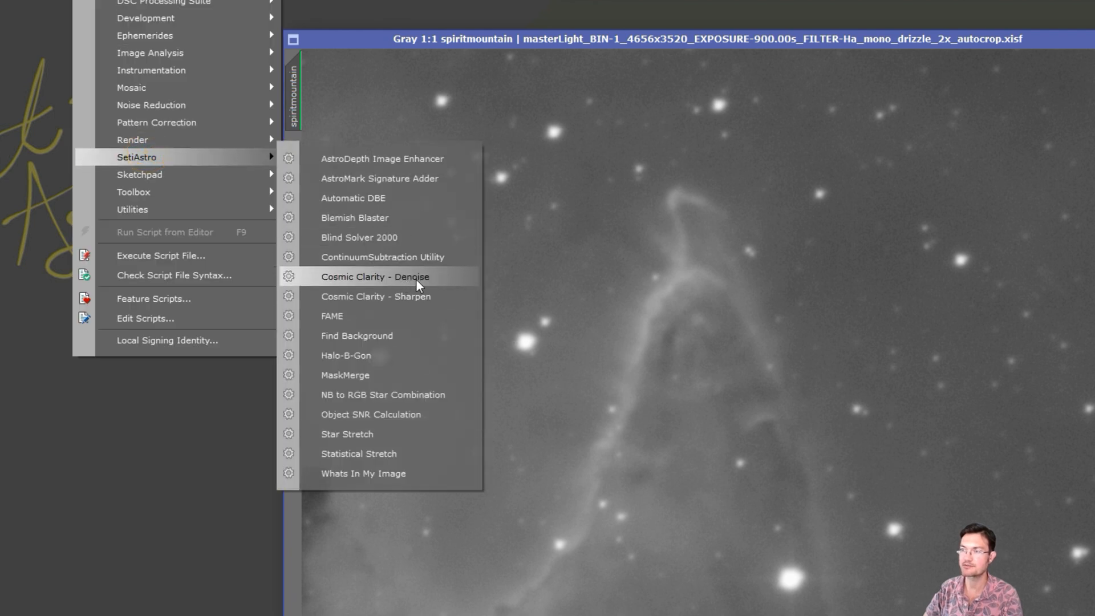
mouse_move(425, 284)
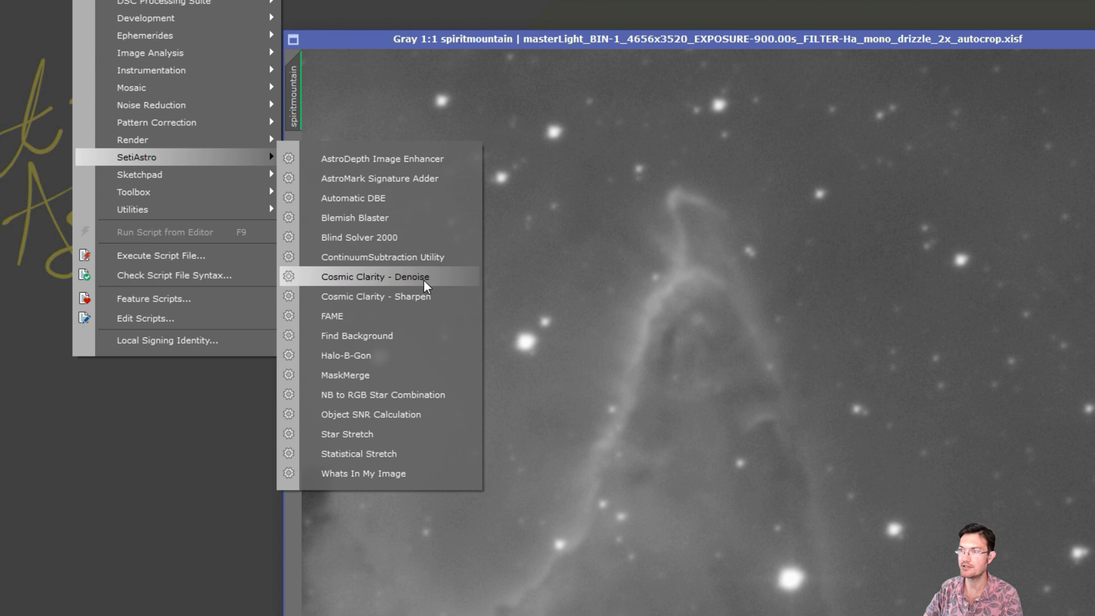
click(375, 276)
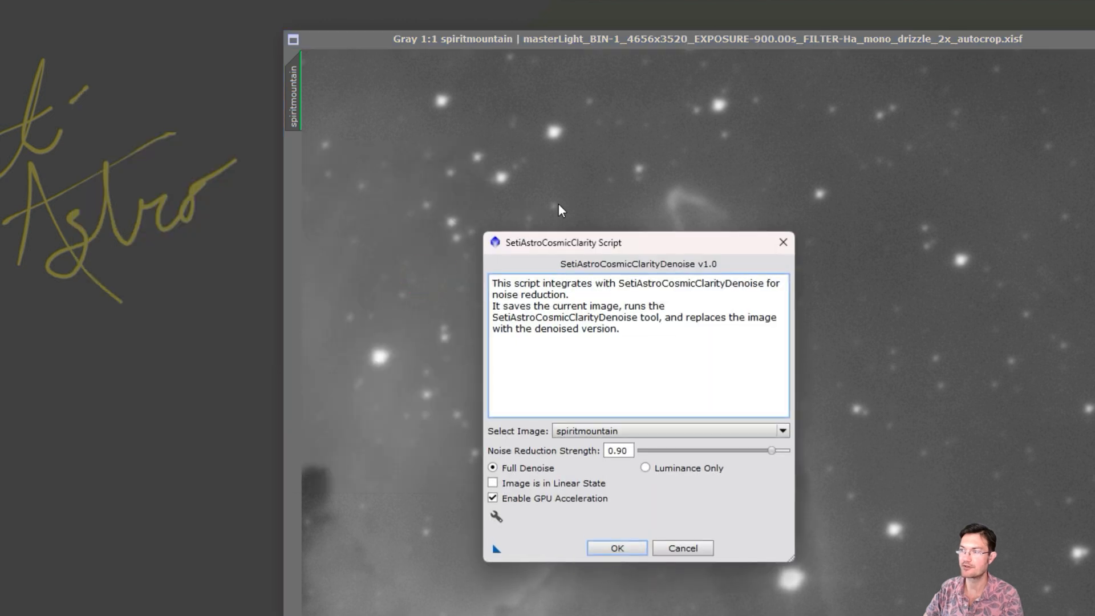
- Move the denoise dialog over the image, tick 'Image is in Linear State', and confirm
drag(562, 243, 513, 130)
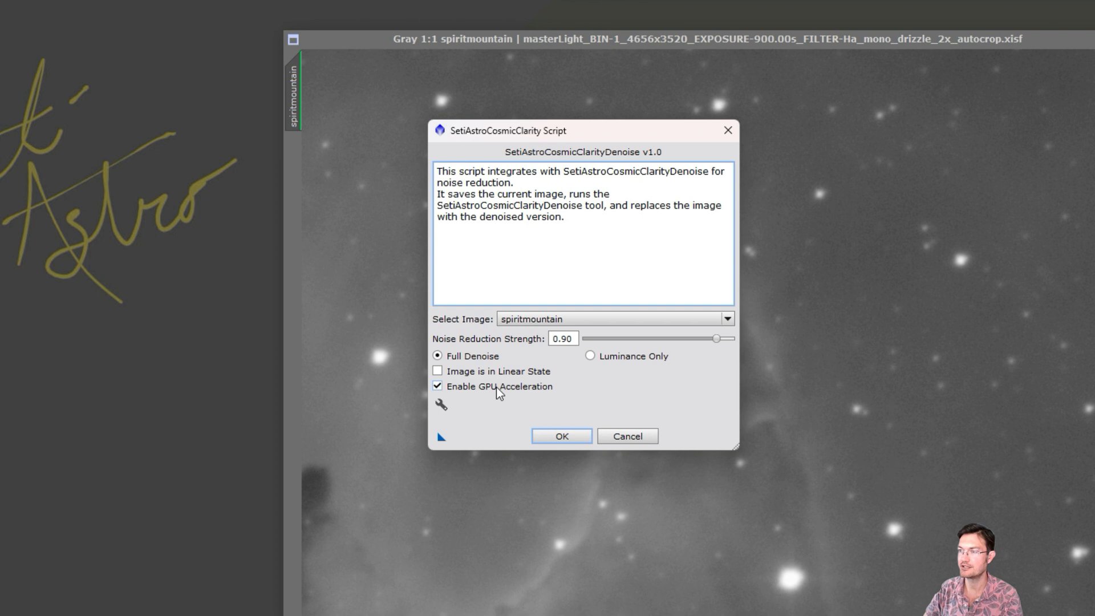
mouse_move(631, 364)
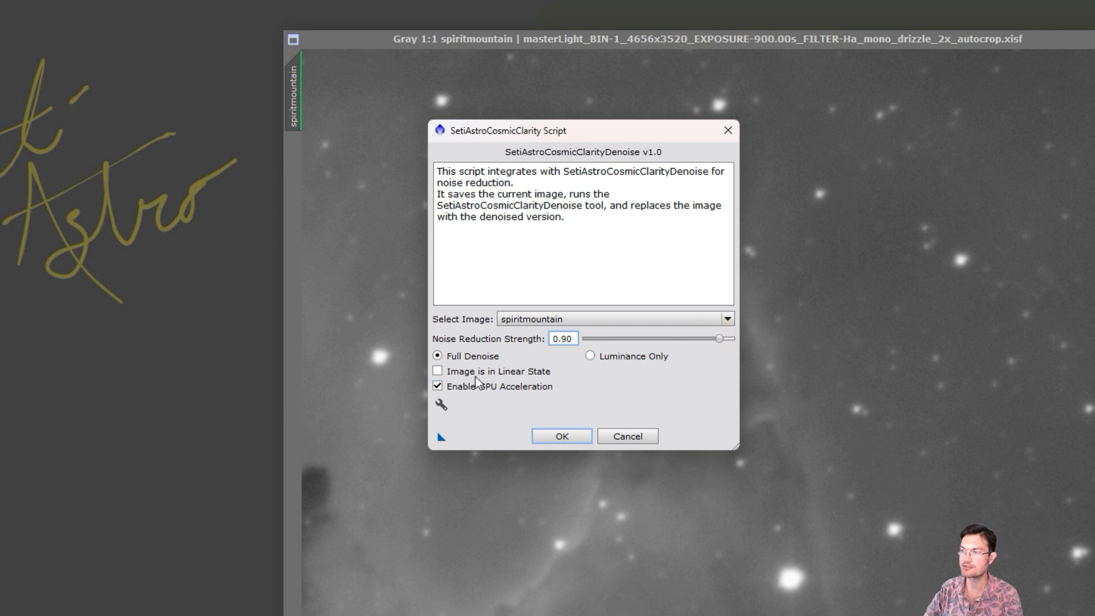
click(438, 371)
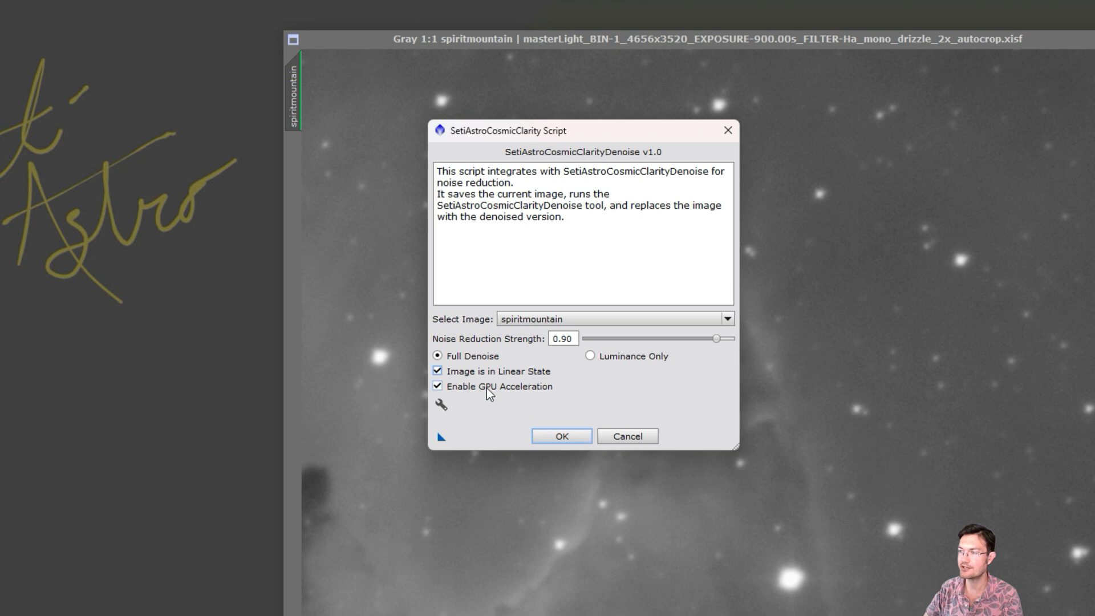
mouse_move(662, 495)
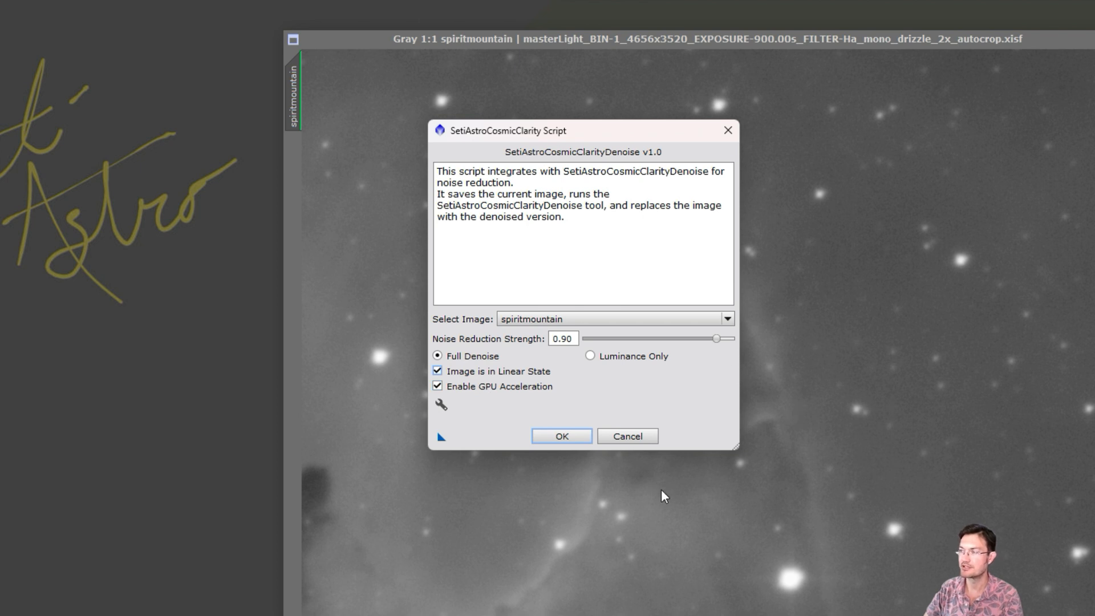
mouse_move(896, 523)
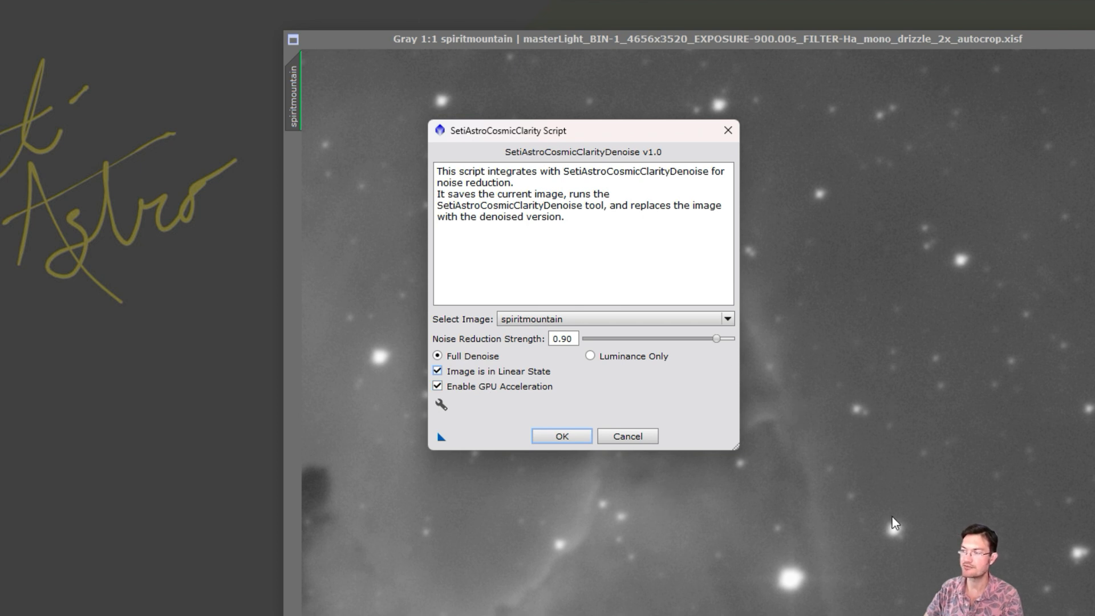
mouse_move(961, 313)
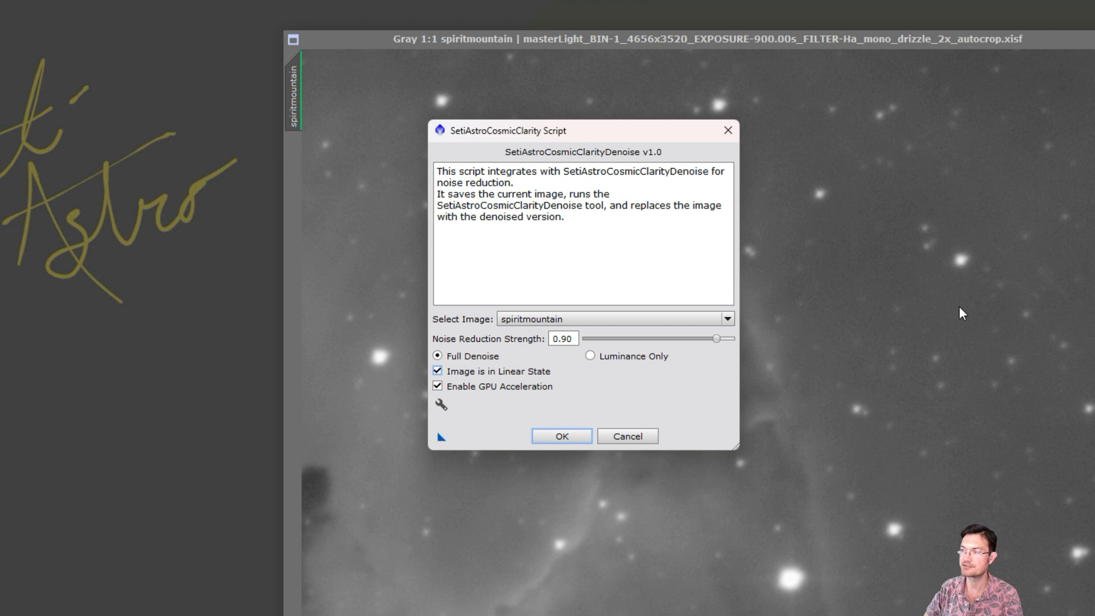
mouse_move(519, 395)
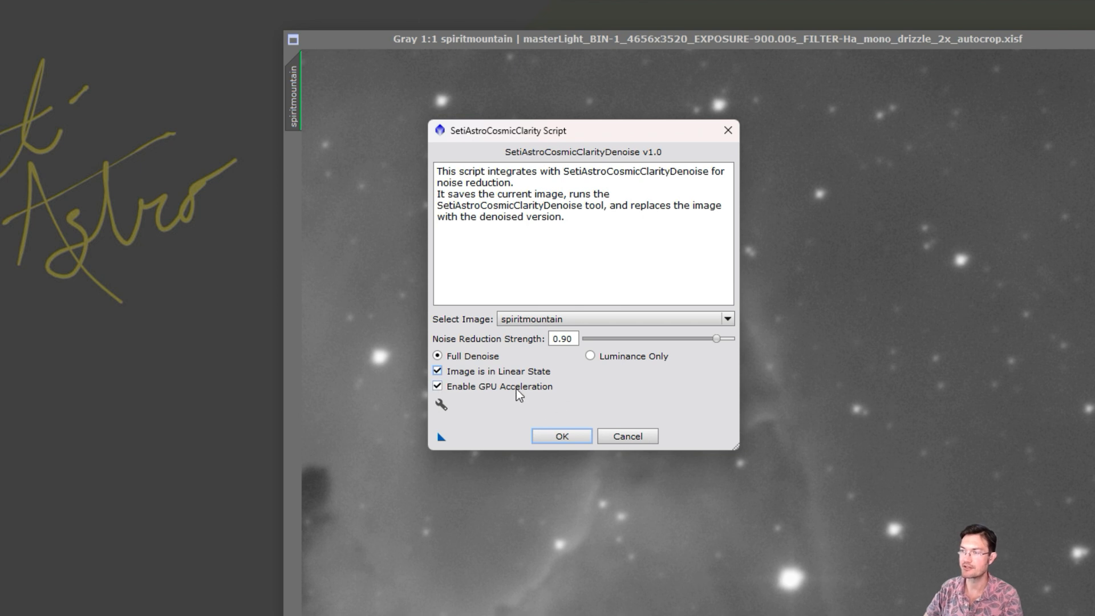
click(560, 436)
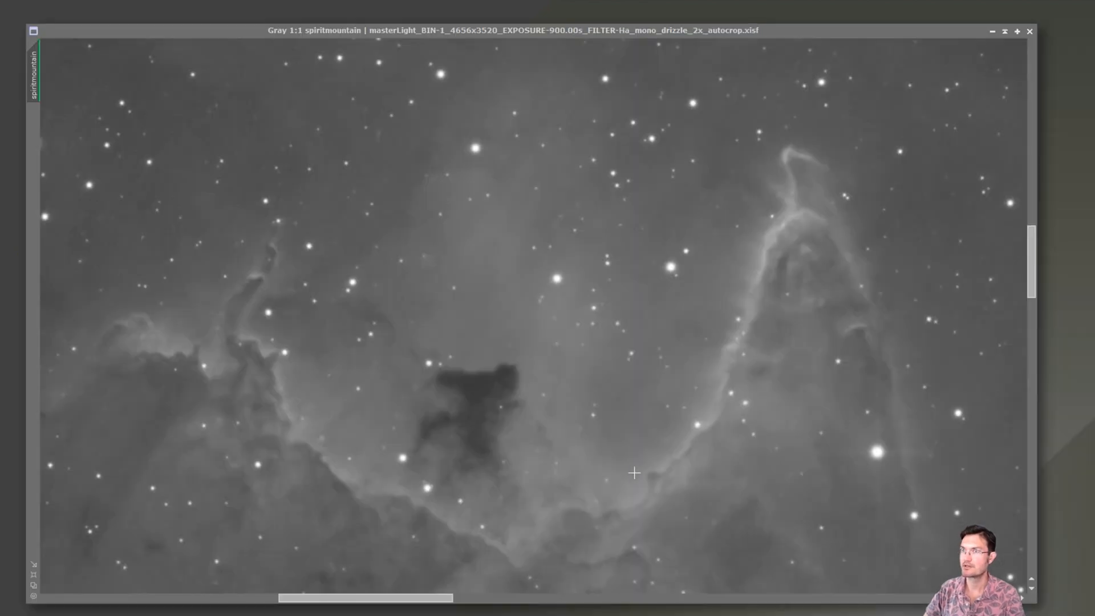
mouse_move(785, 205)
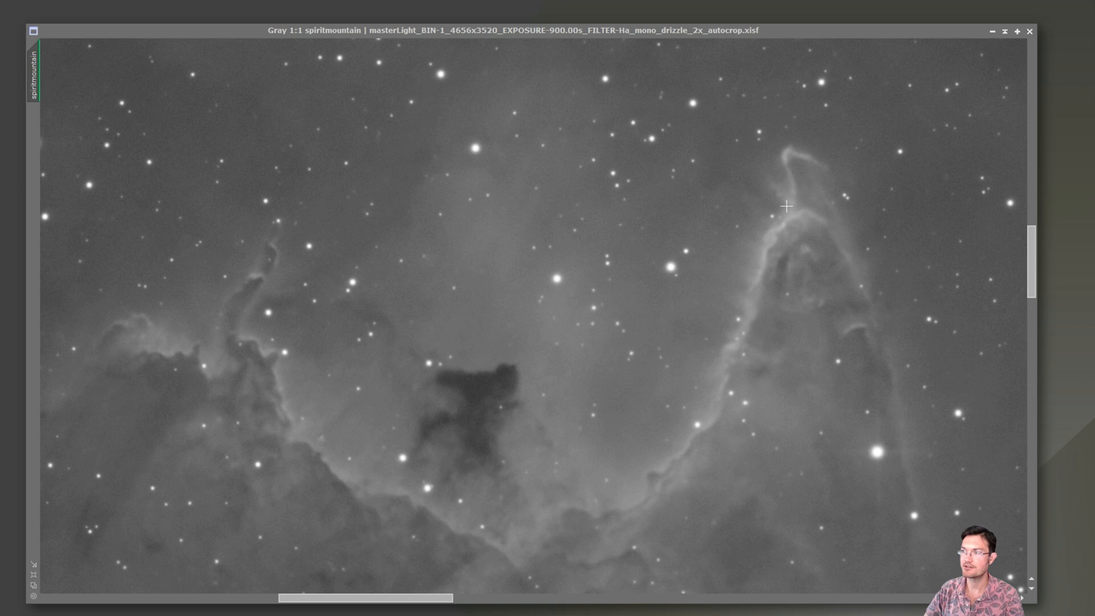
mouse_move(793, 272)
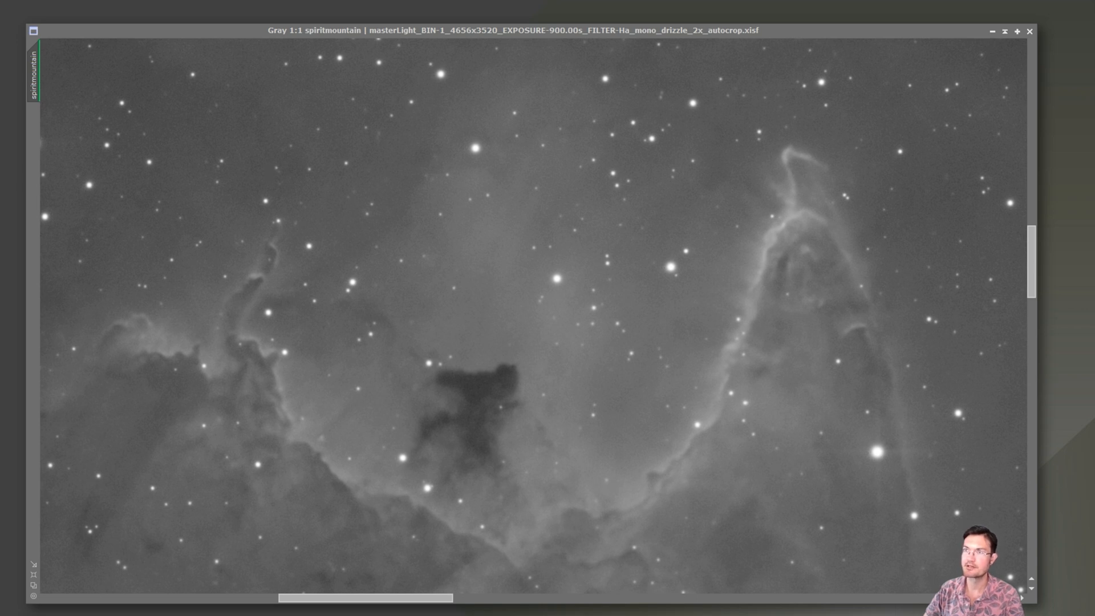
- Reopen the denoise script, check the install folder without changes, and run it on spiritmountain
click(226, 123)
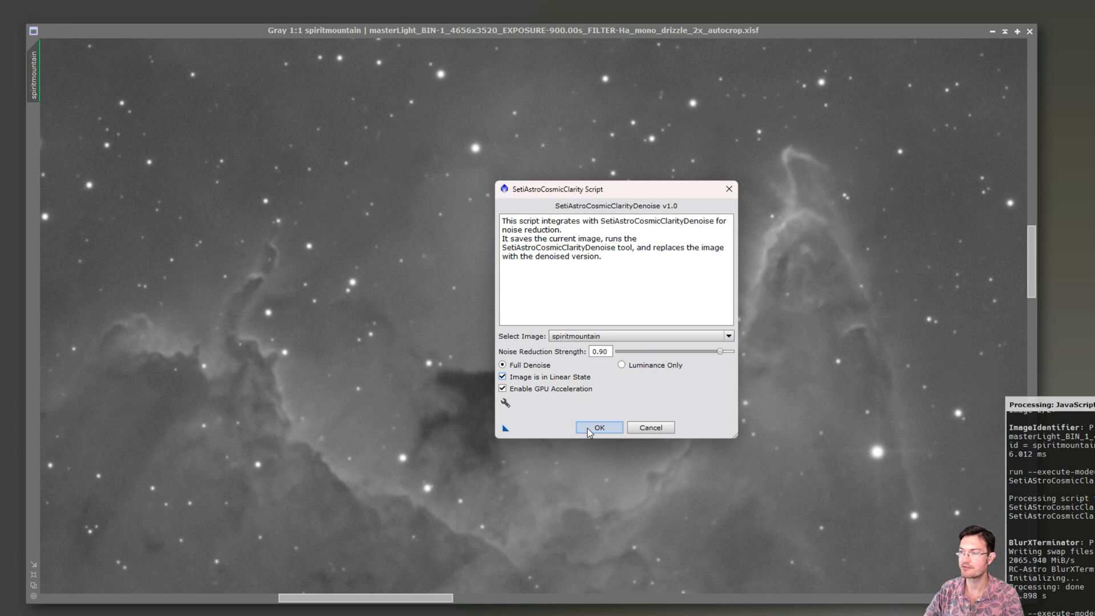
mouse_move(504, 403)
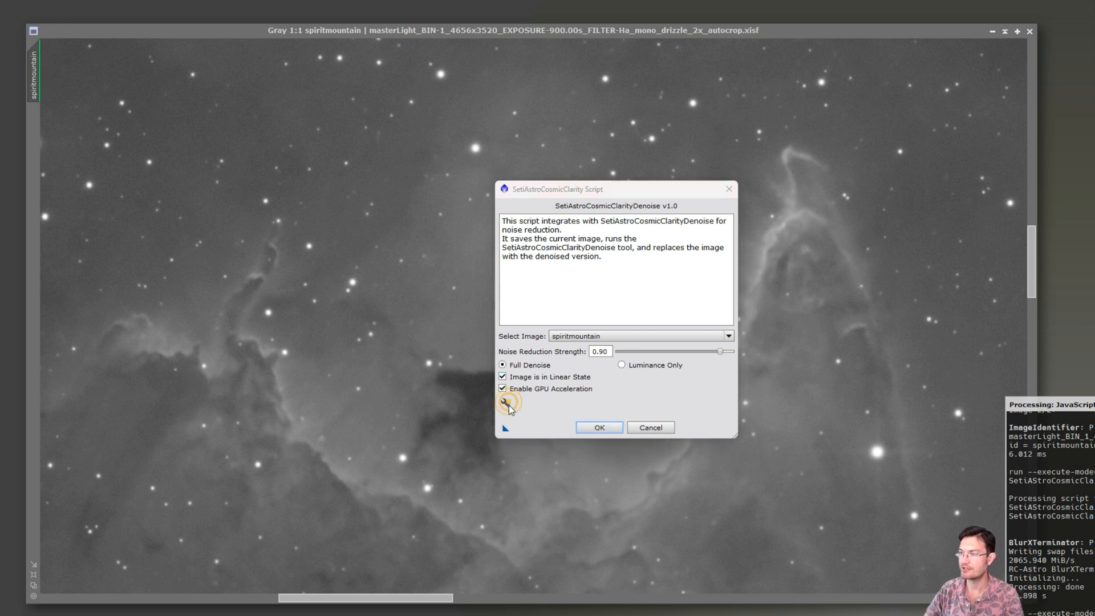
click(504, 400)
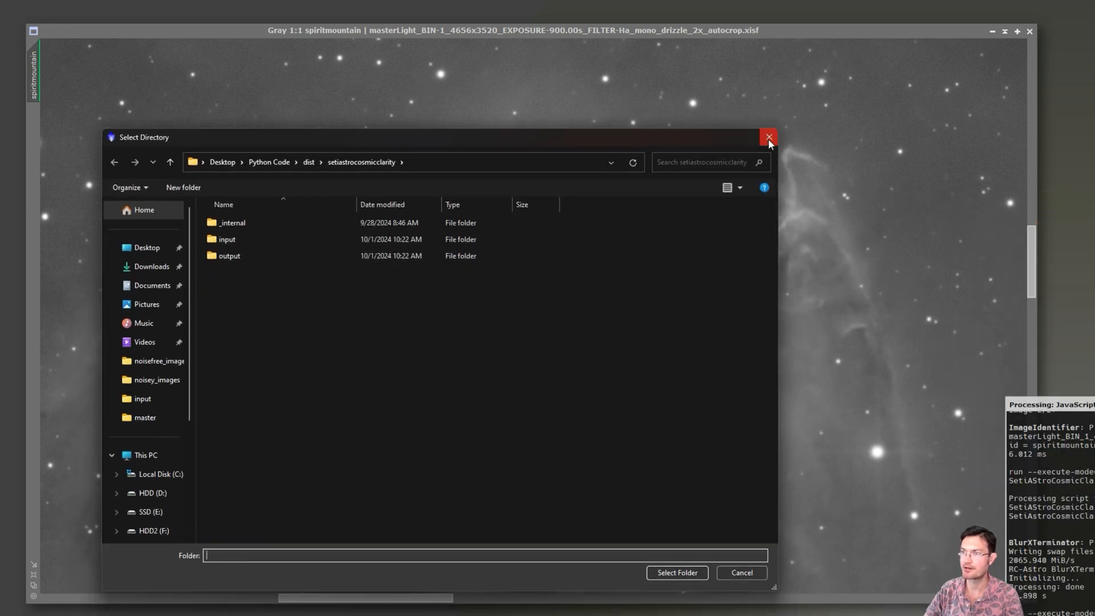
click(768, 136)
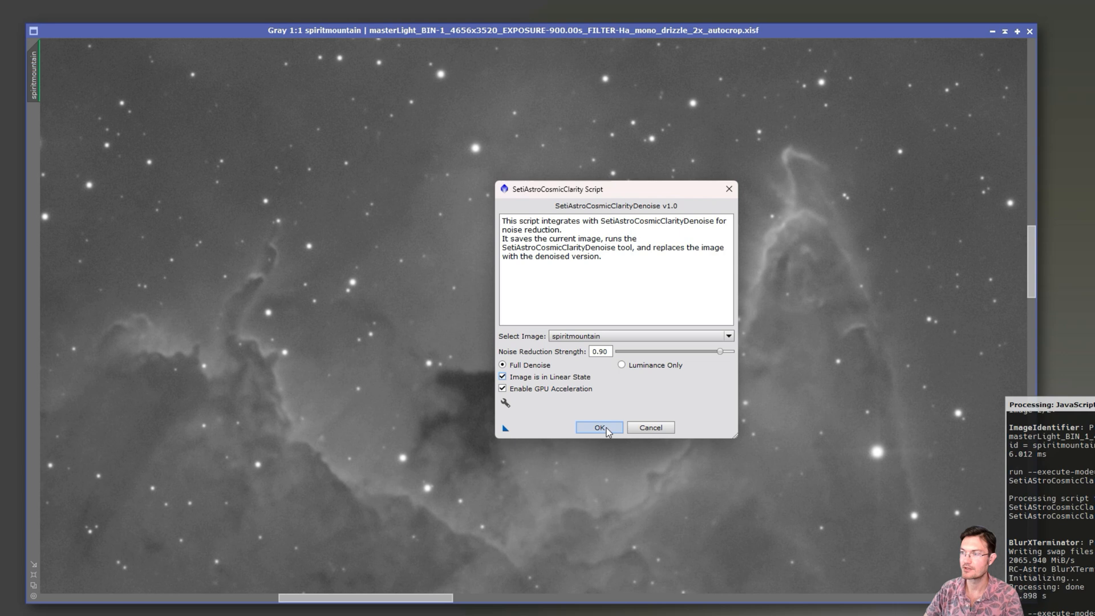
click(597, 427)
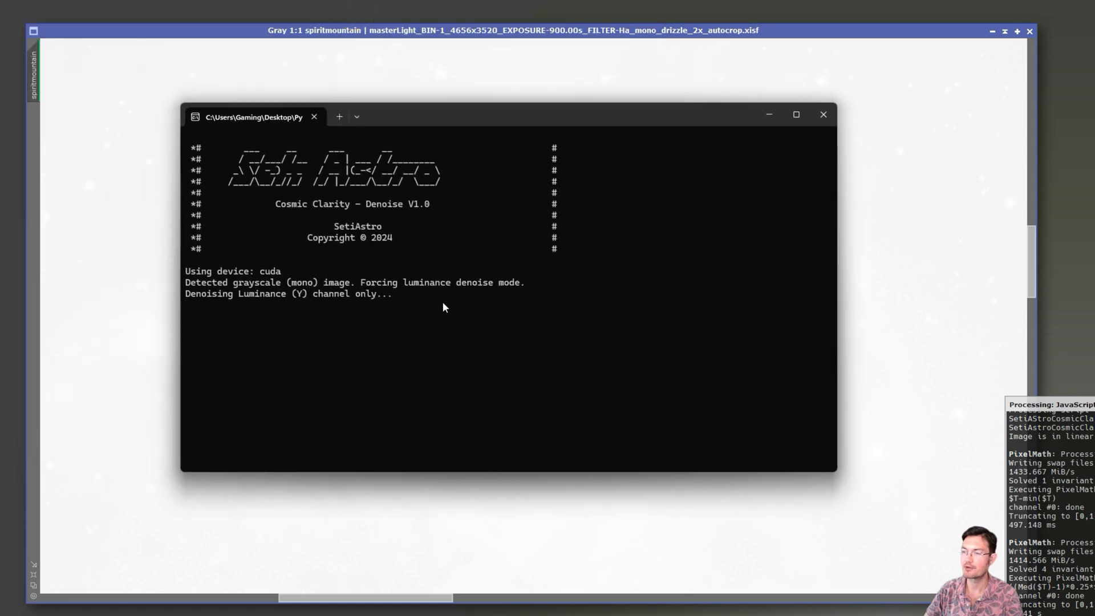
mouse_move(459, 327)
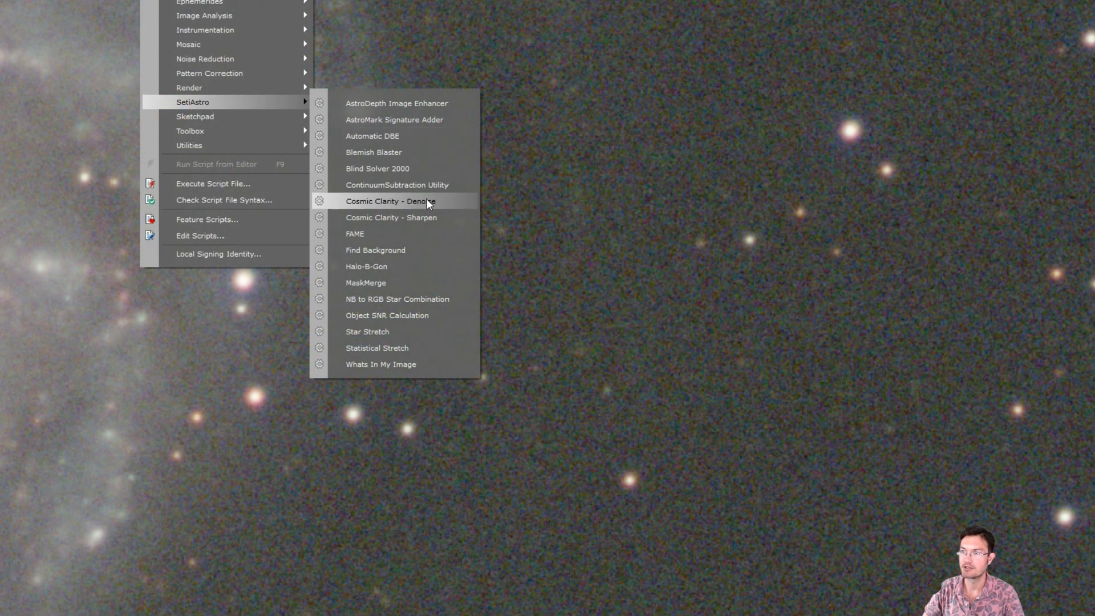
- Run Cosmic Clarity full denoise at 0.90 on the non-linear Pinwheel image
click(390, 202)
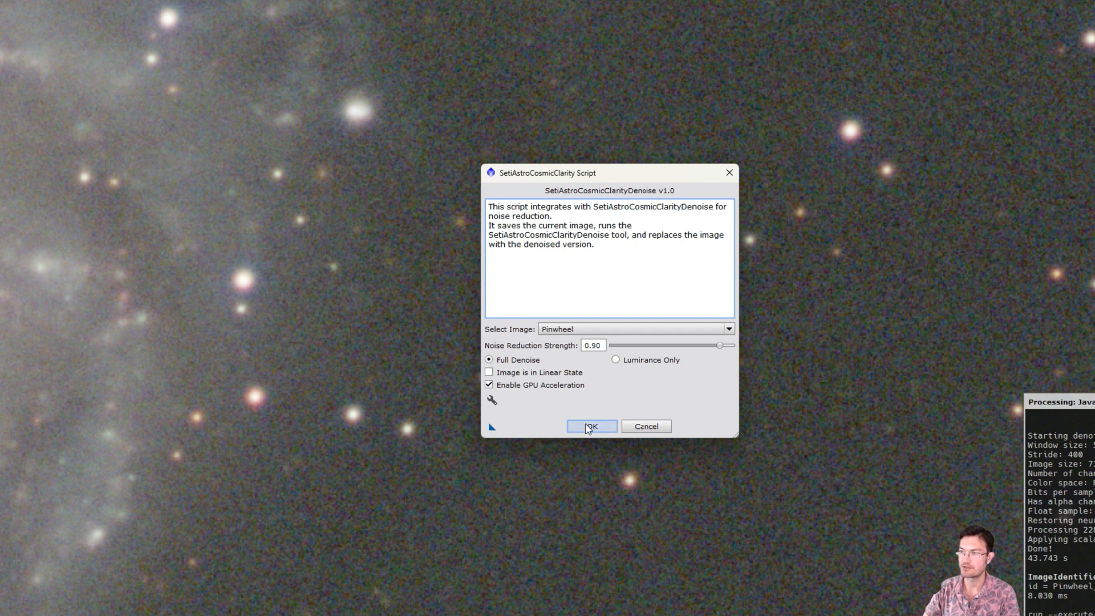
click(591, 426)
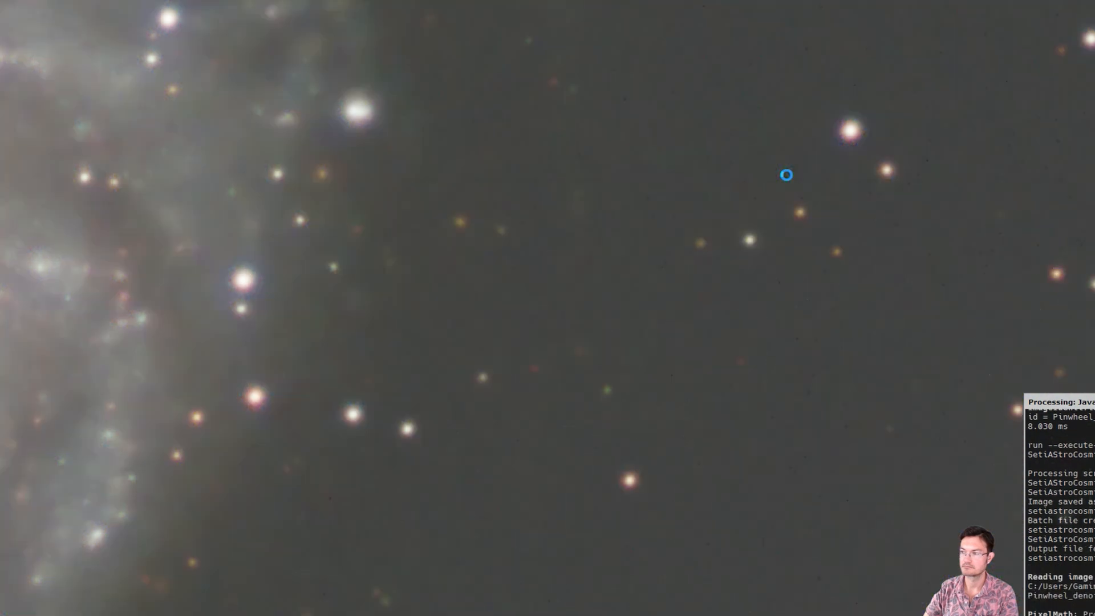
mouse_move(399, 204)
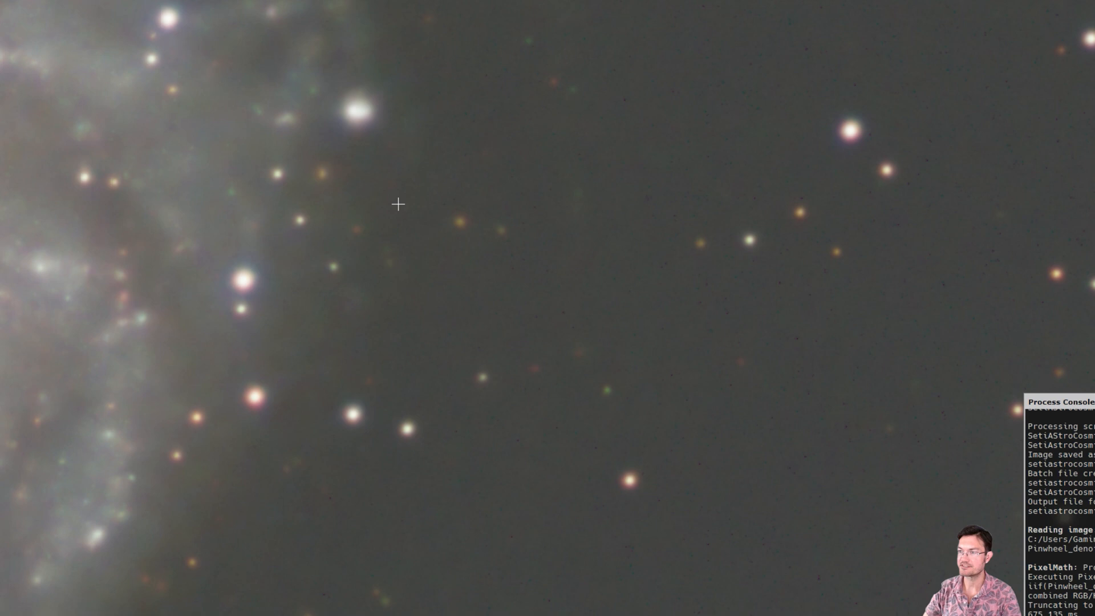
mouse_move(556, 179)
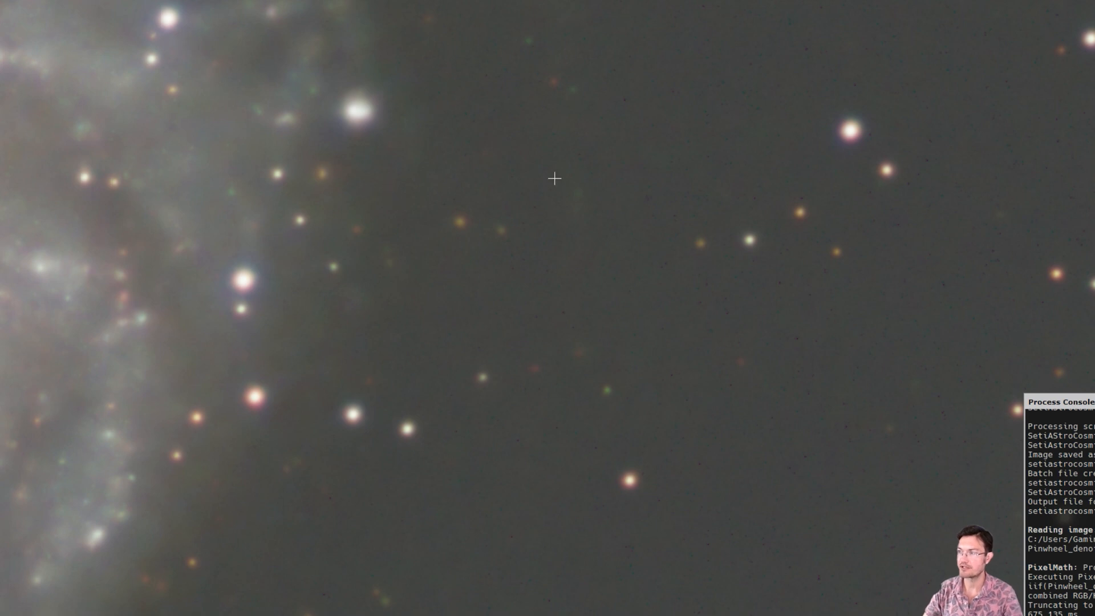
mouse_move(489, 341)
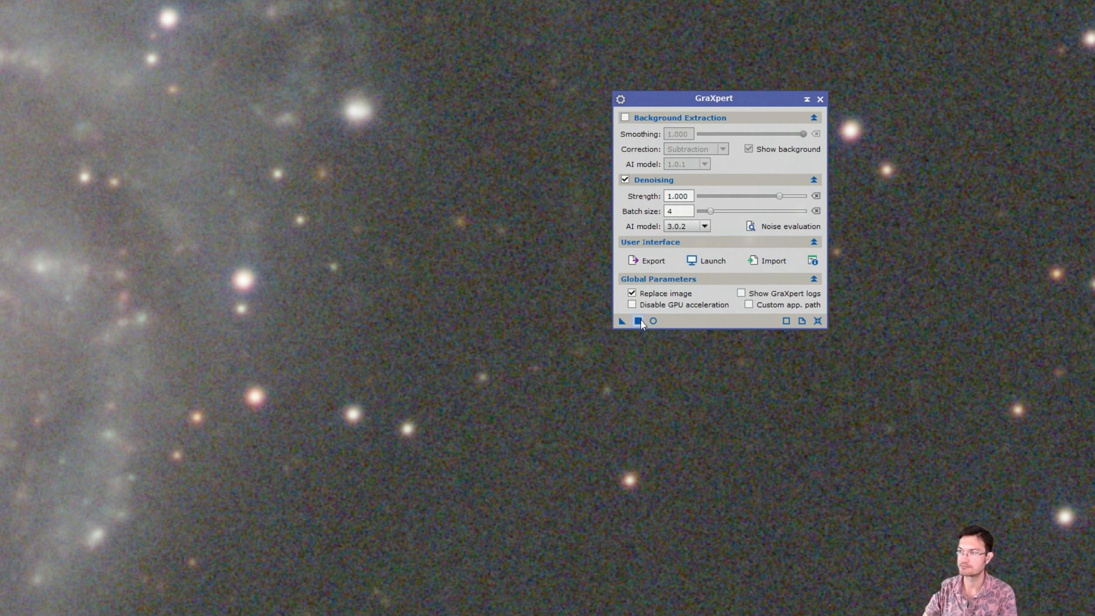
- Apply GraXpert Denoising at strength 1.000 to the Pinwheel image
click(706, 260)
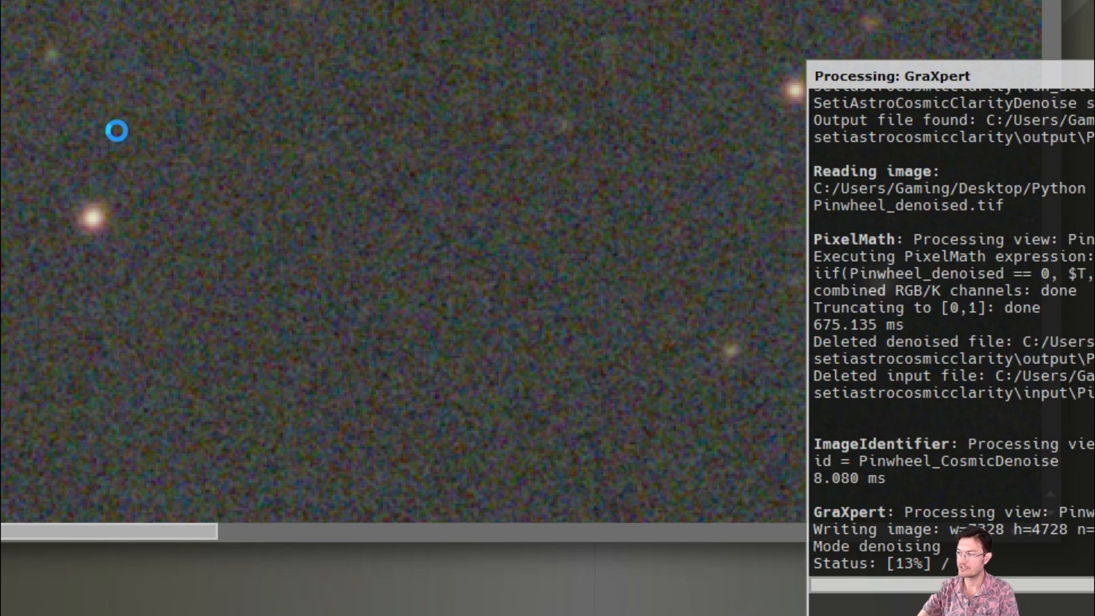
mouse_move(115, 131)
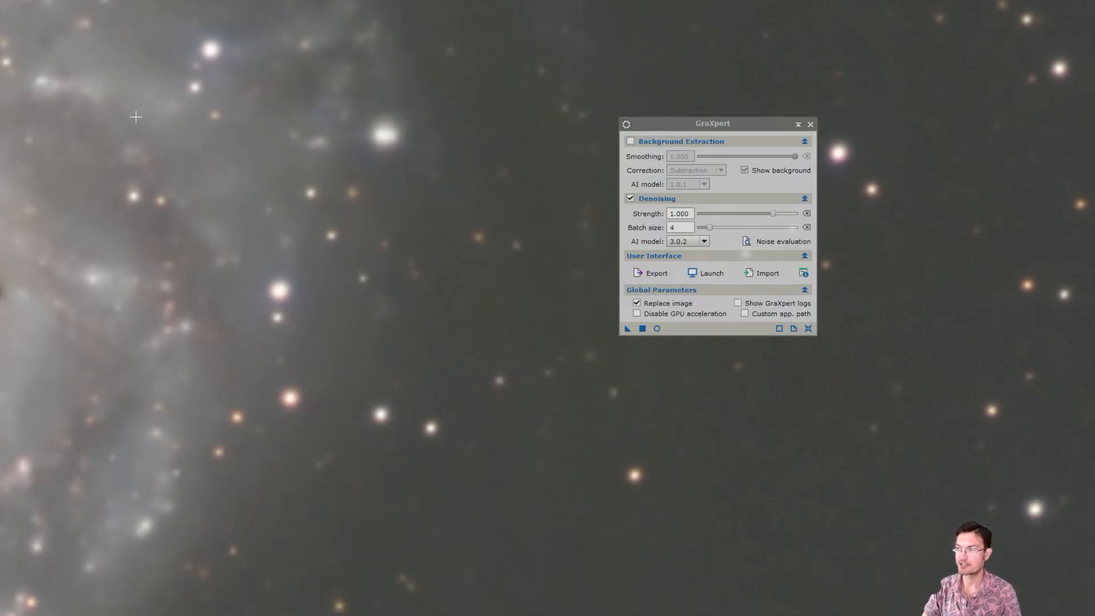
mouse_move(371, 137)
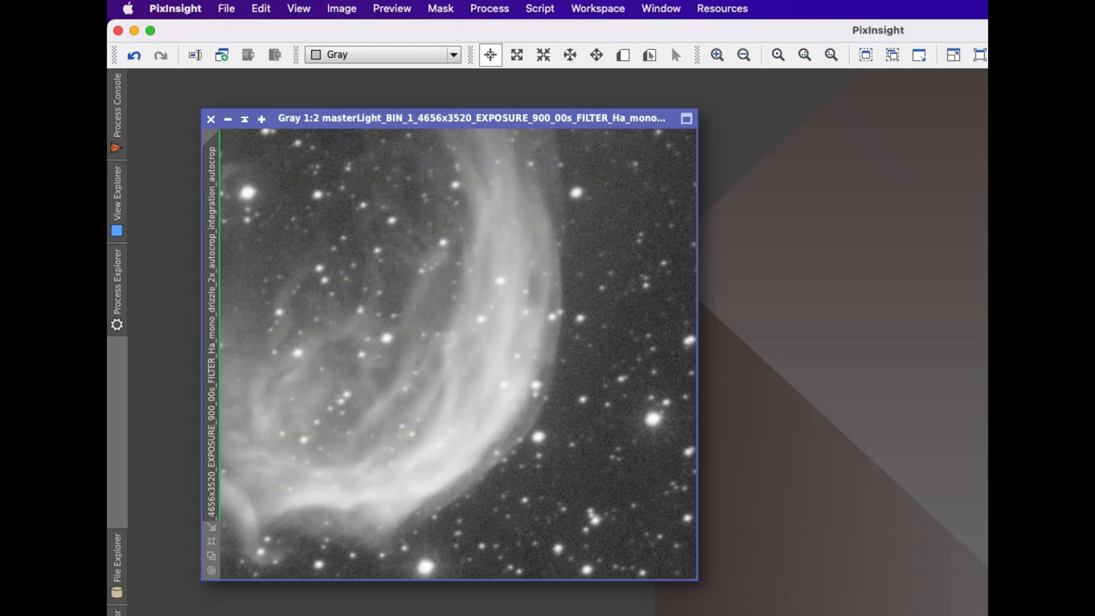
- Open the Cosmic Clarity Denoise script, tick linear state, and set the dist folder as program location
click(539, 9)
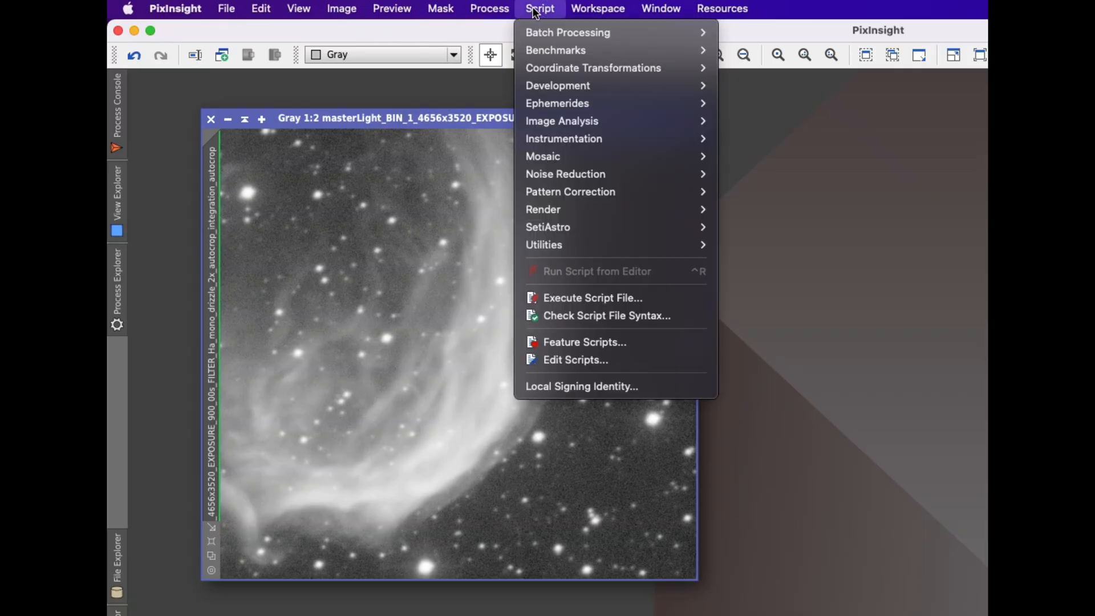
mouse_move(547, 226)
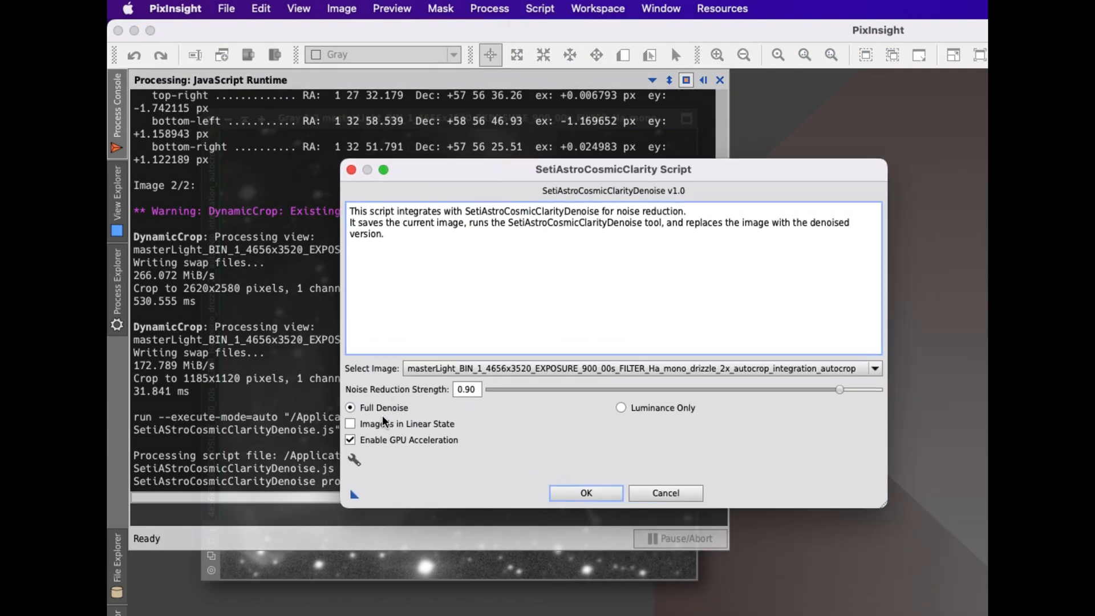
click(349, 424)
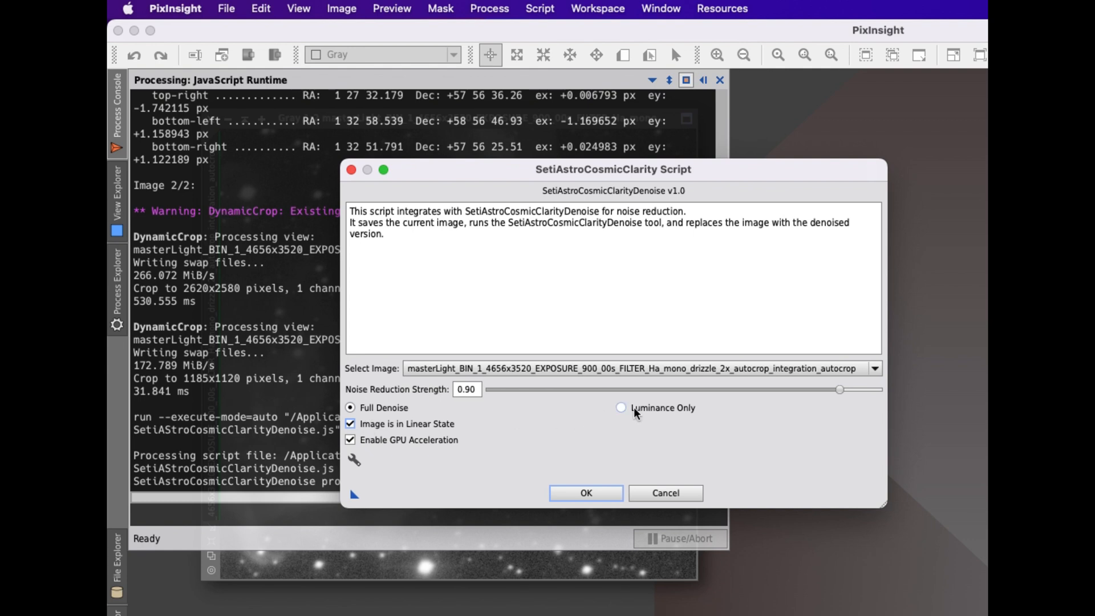
click(619, 407)
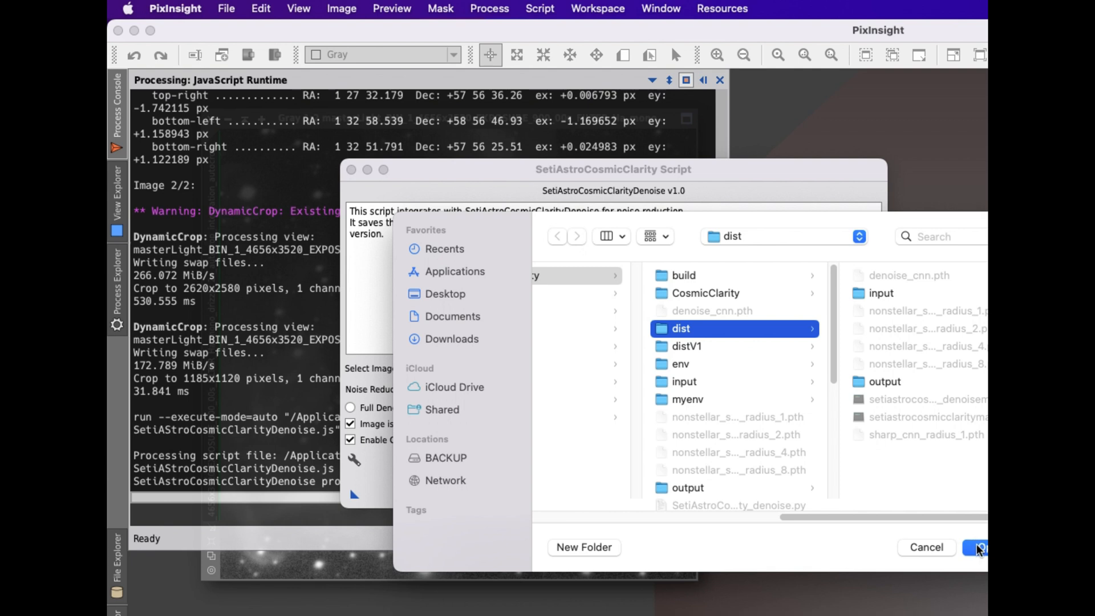
click(976, 546)
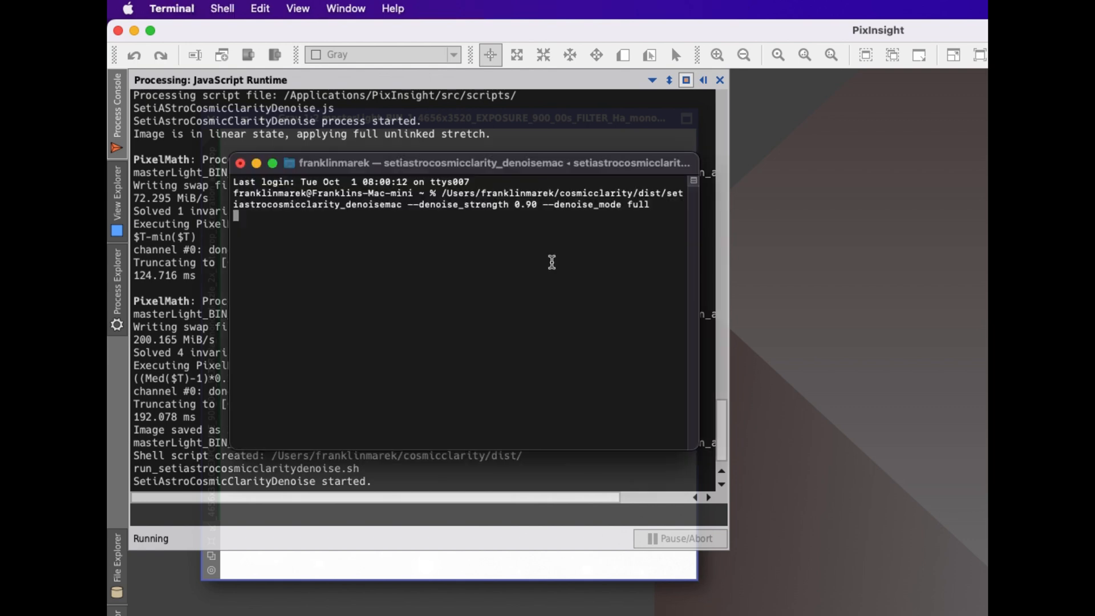
mouse_move(710, 458)
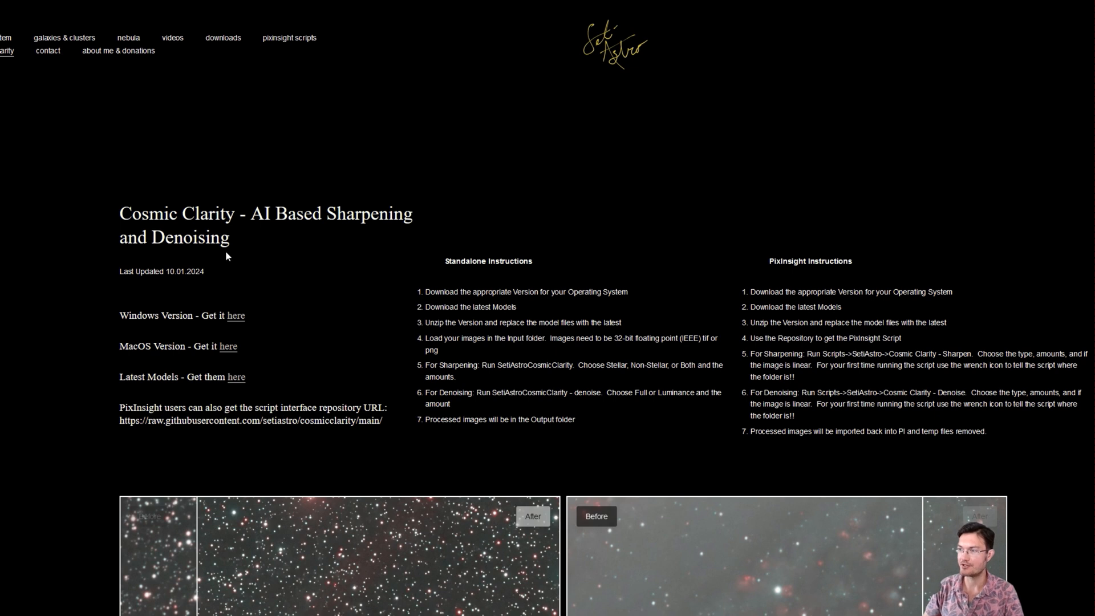
mouse_move(351, 450)
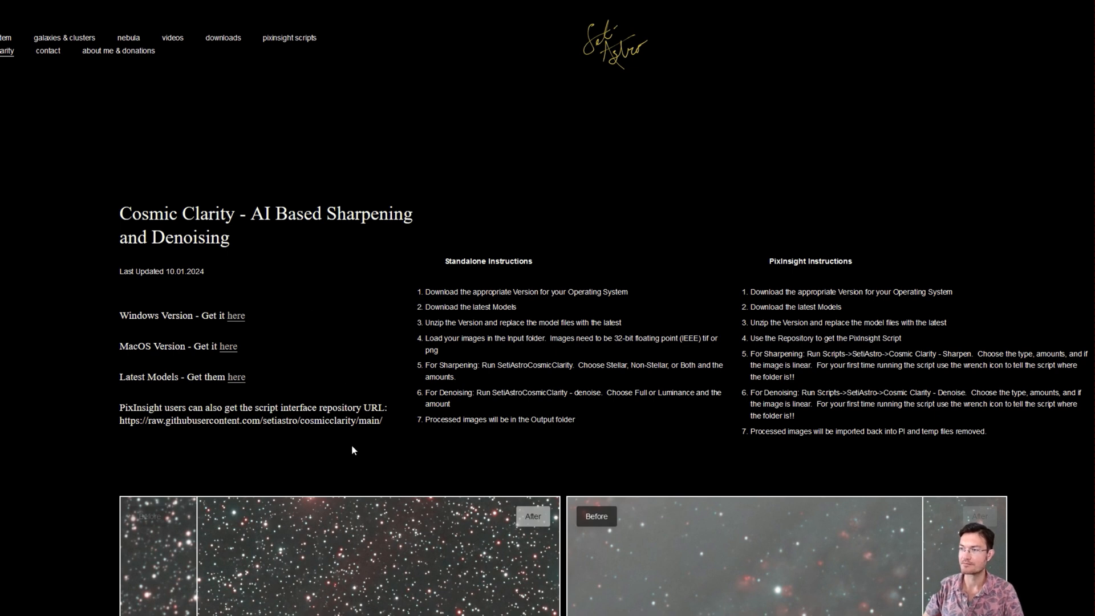